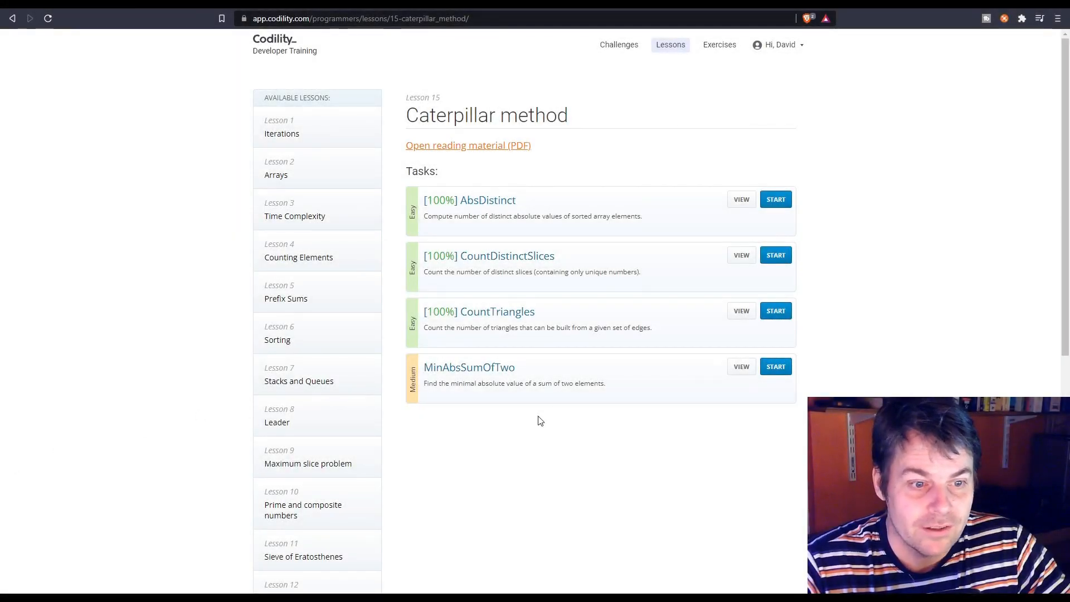
mouse_move(435, 383)
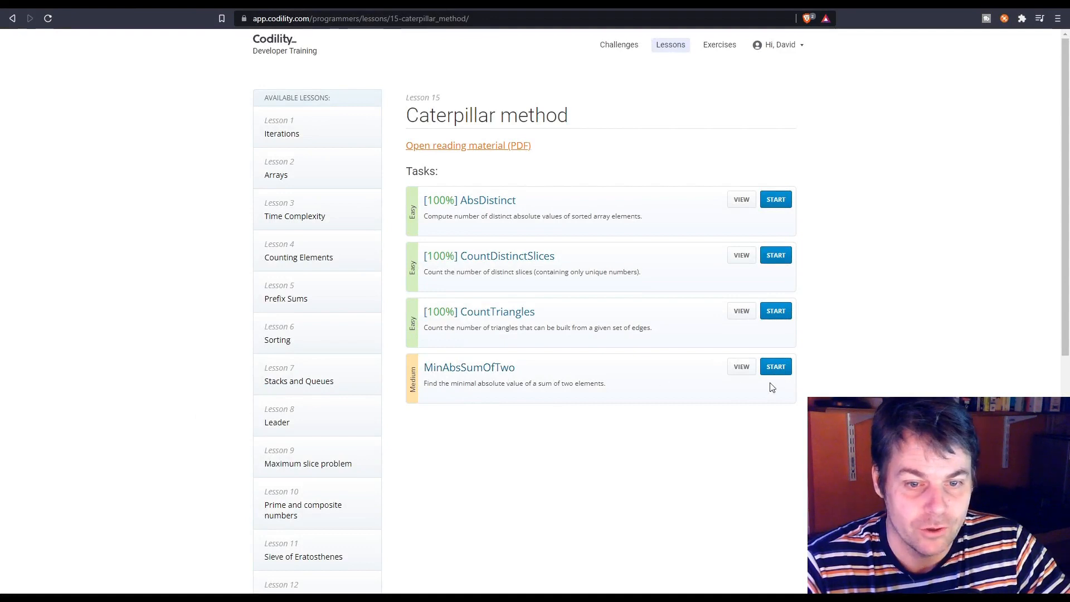
mouse_move(775, 366)
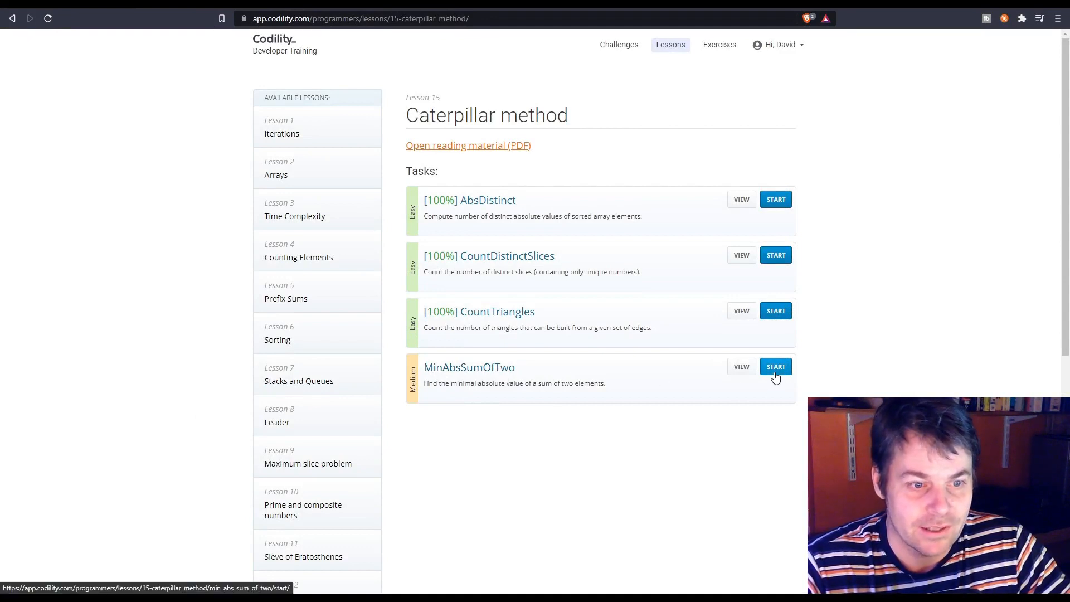
- Start the MinAbsSumOfTwo task from the Caterpillar method lesson page
left_click(775, 367)
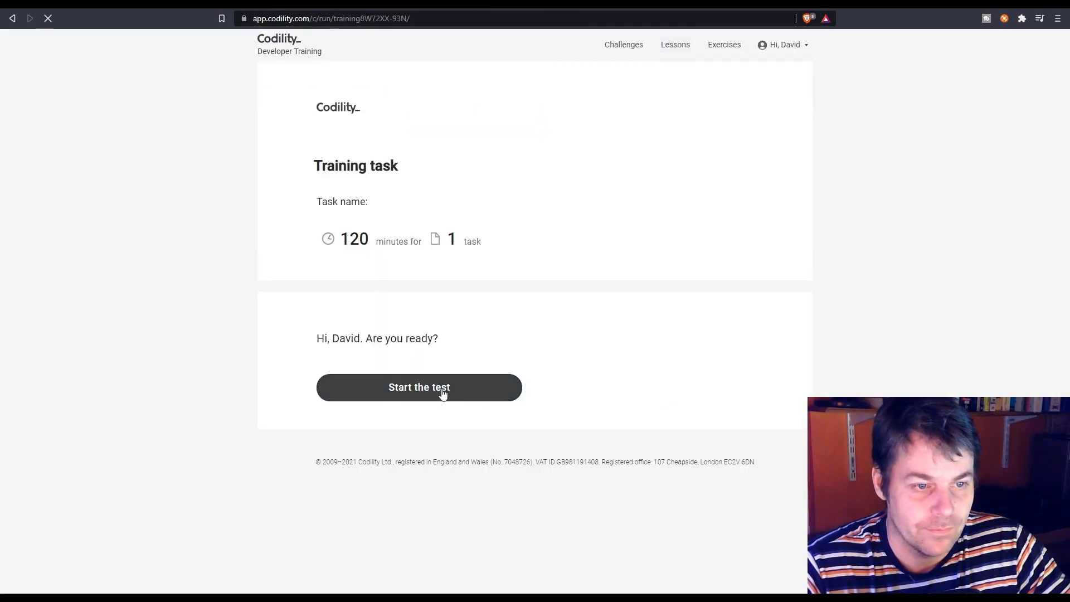
left_click(418, 387)
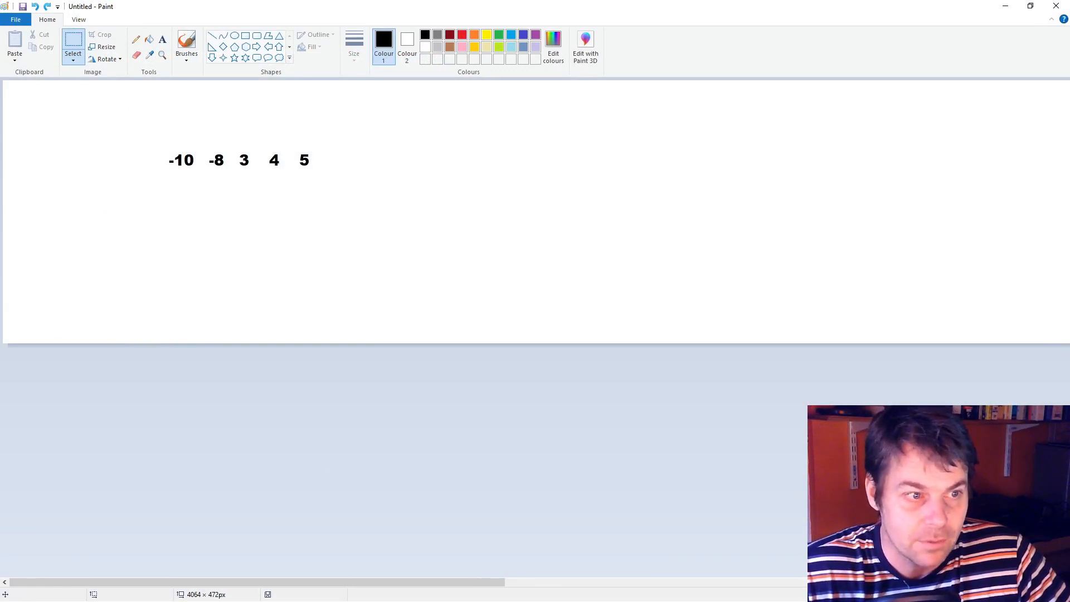
mouse_move(191, 174)
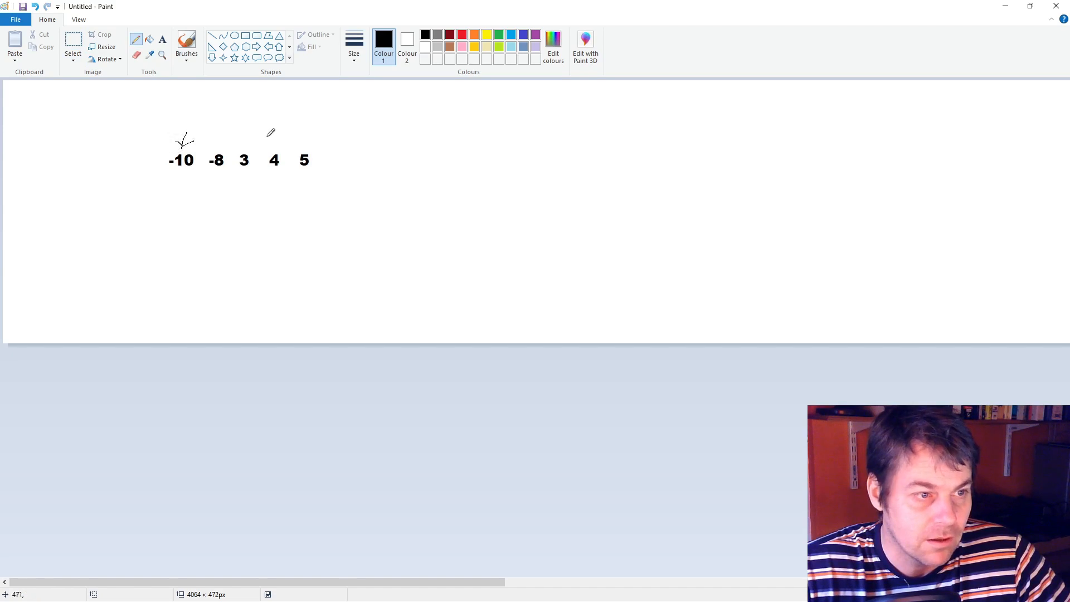
mouse_move(304, 140)
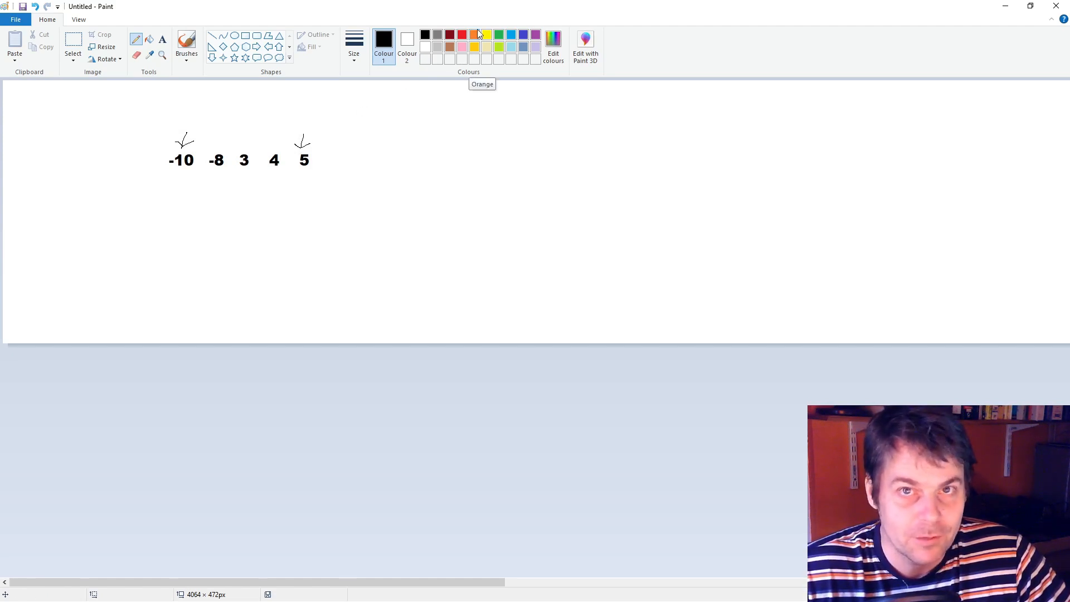
mouse_move(316, 113)
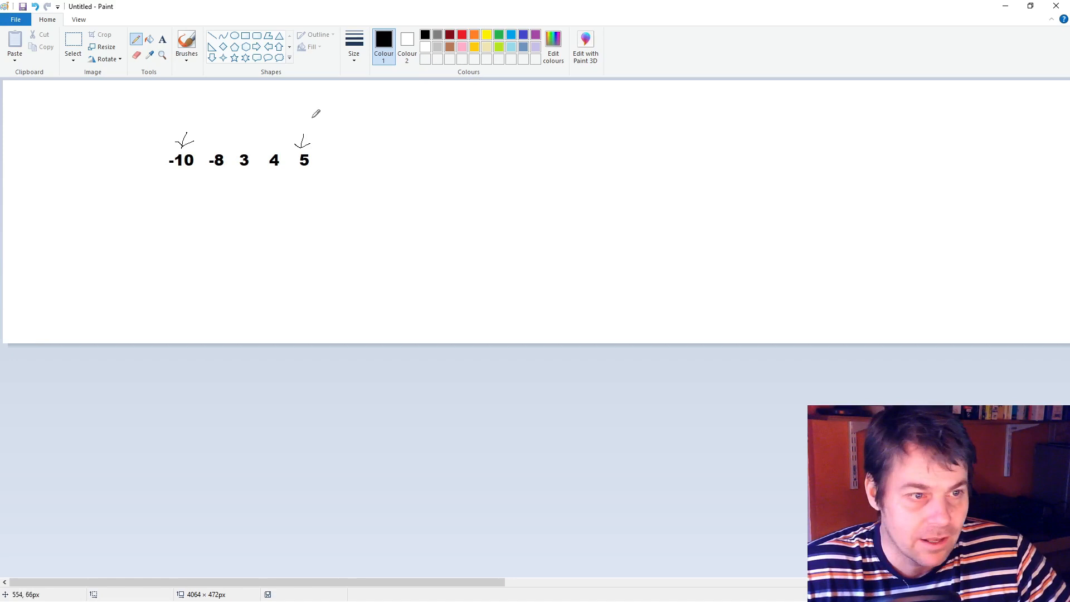
mouse_move(331, 95)
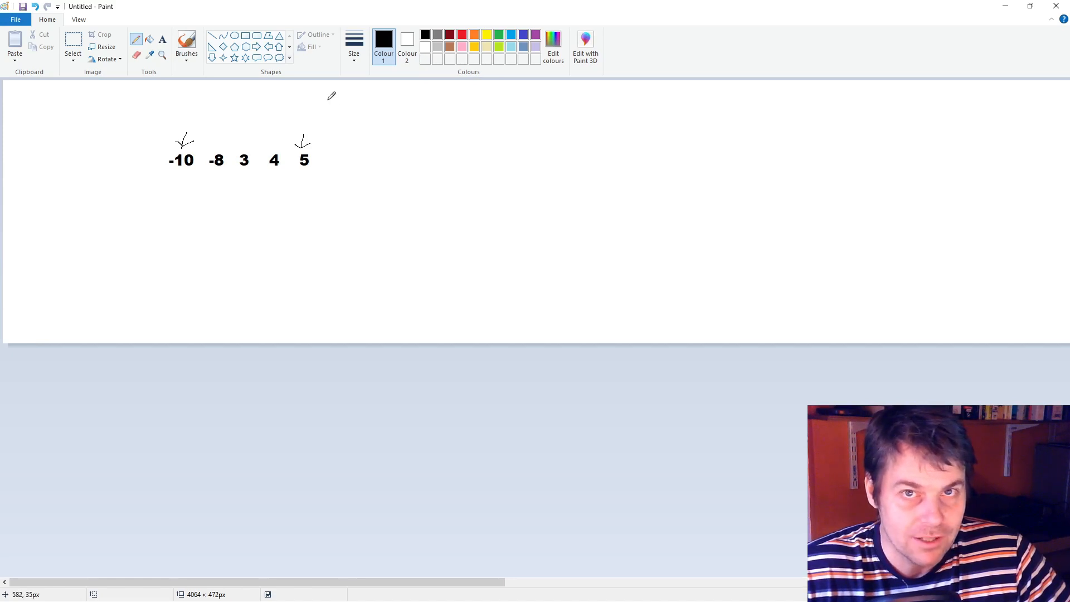
mouse_move(340, 92)
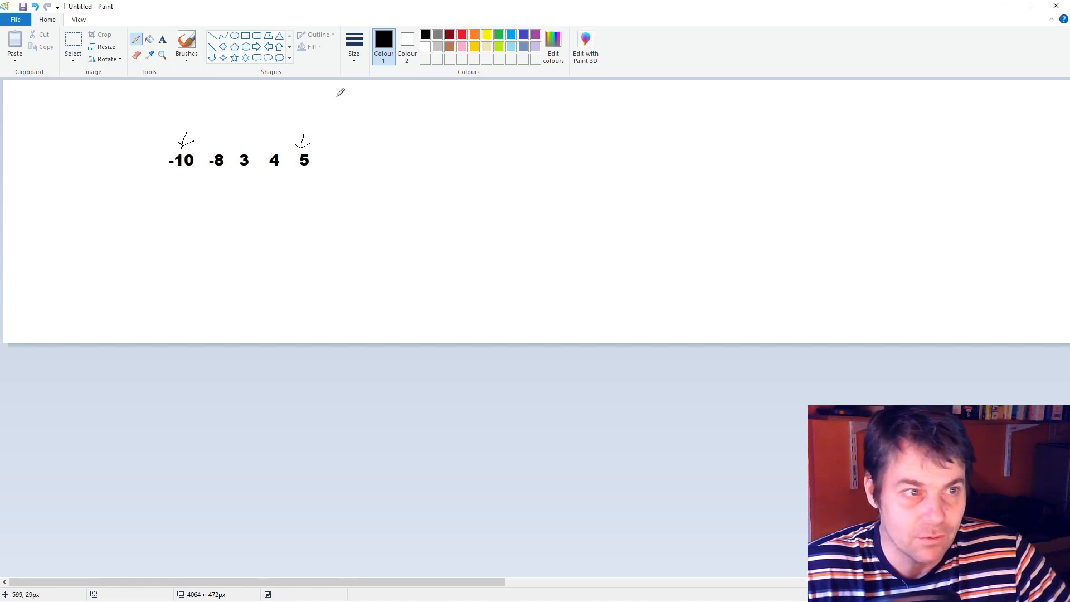
mouse_move(243, 64)
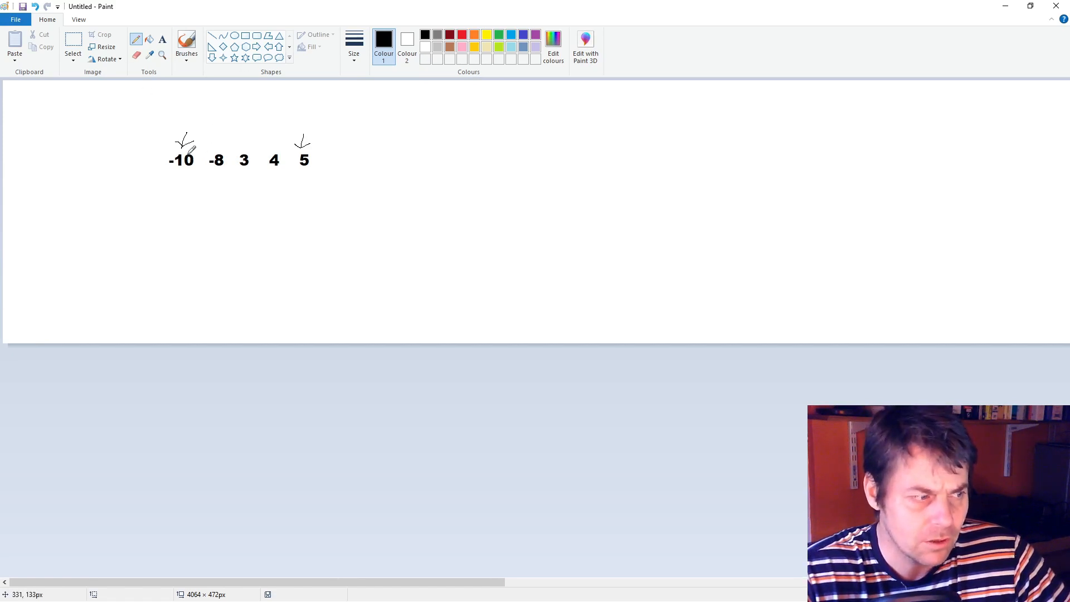
mouse_move(289, 157)
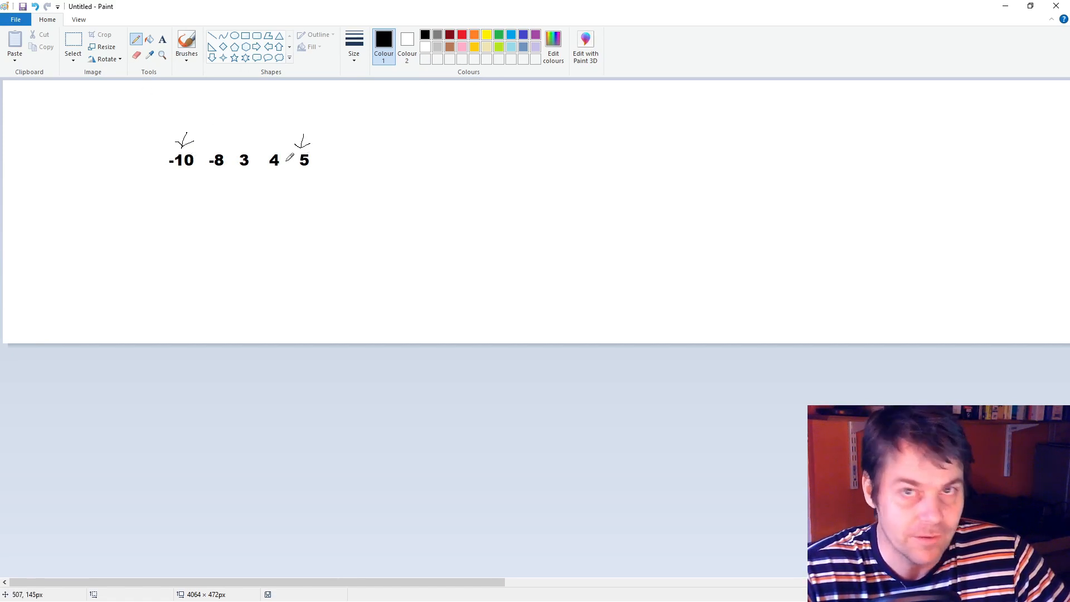
mouse_move(288, 124)
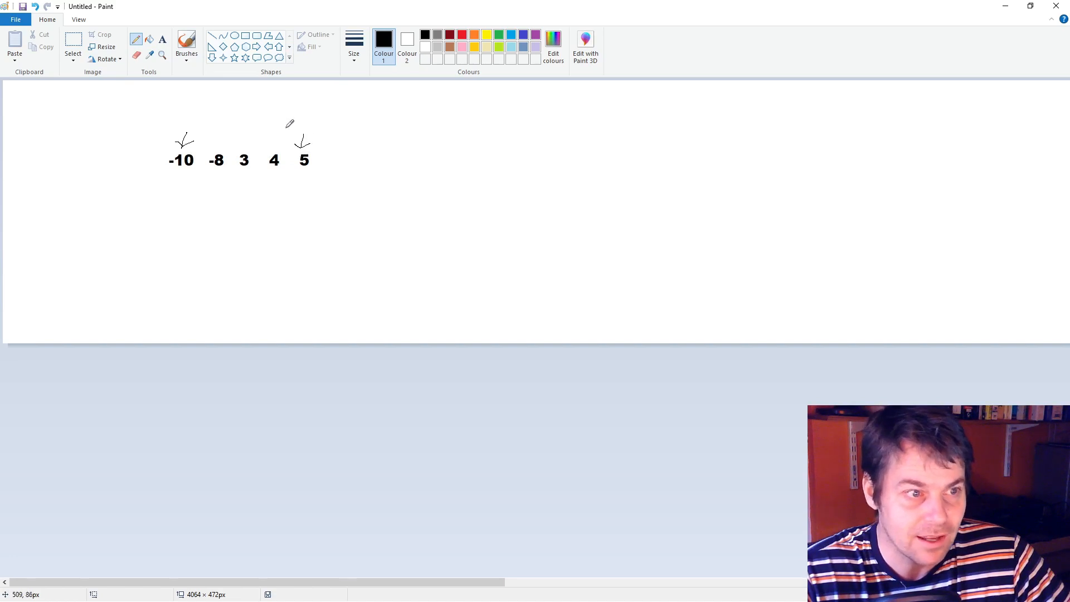
mouse_move(265, 112)
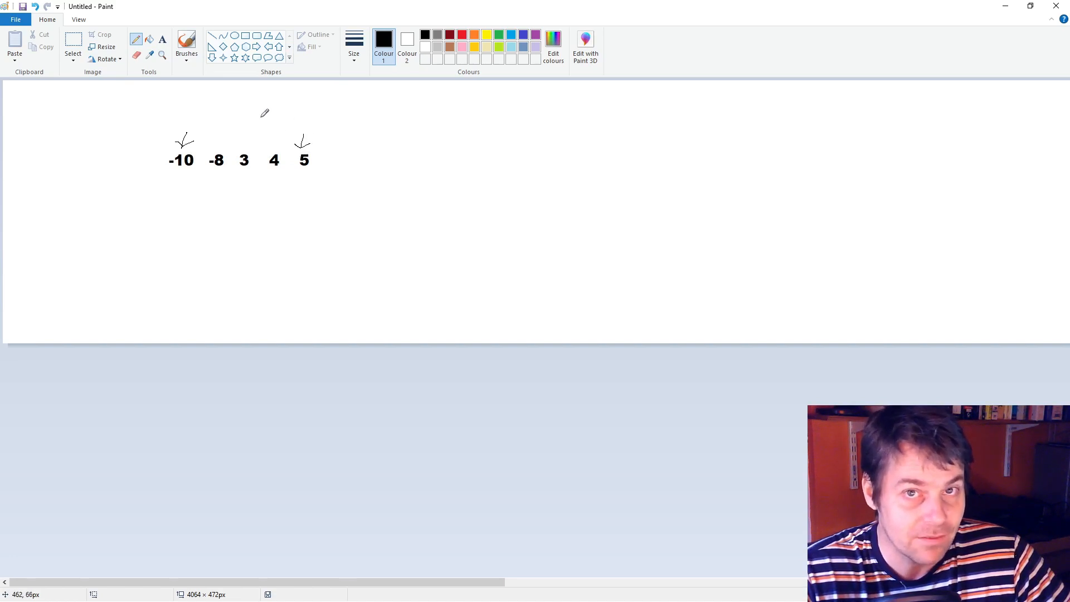
mouse_move(269, 108)
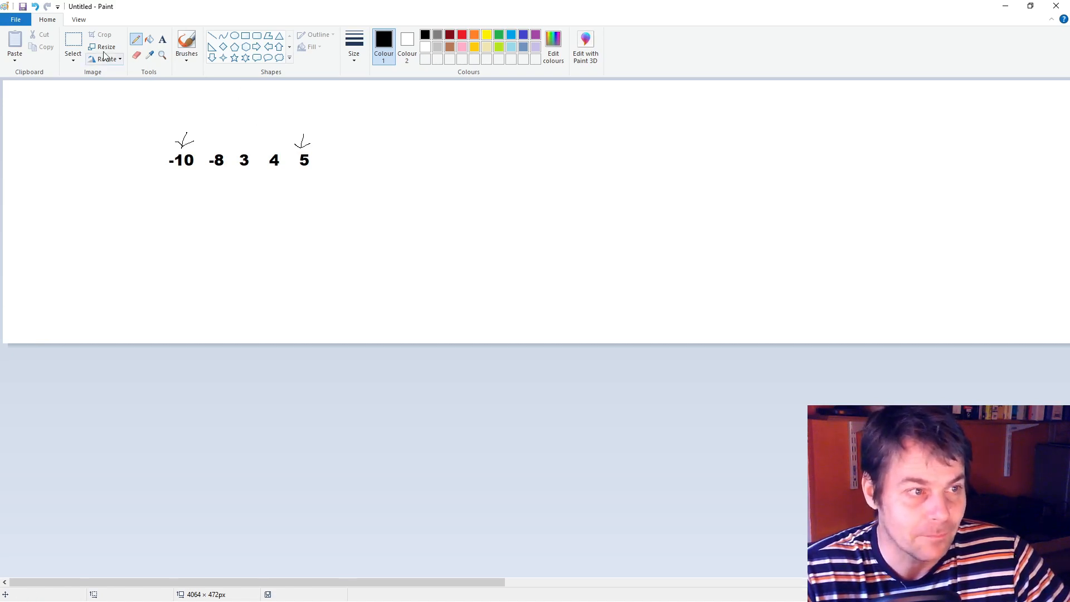
mouse_move(191, 145)
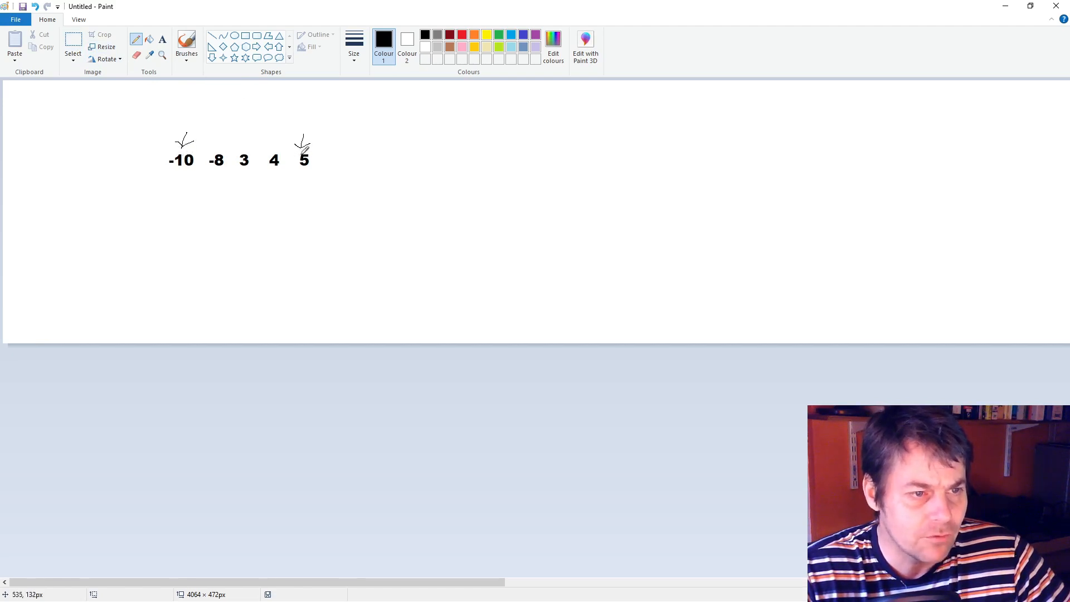
mouse_move(227, 131)
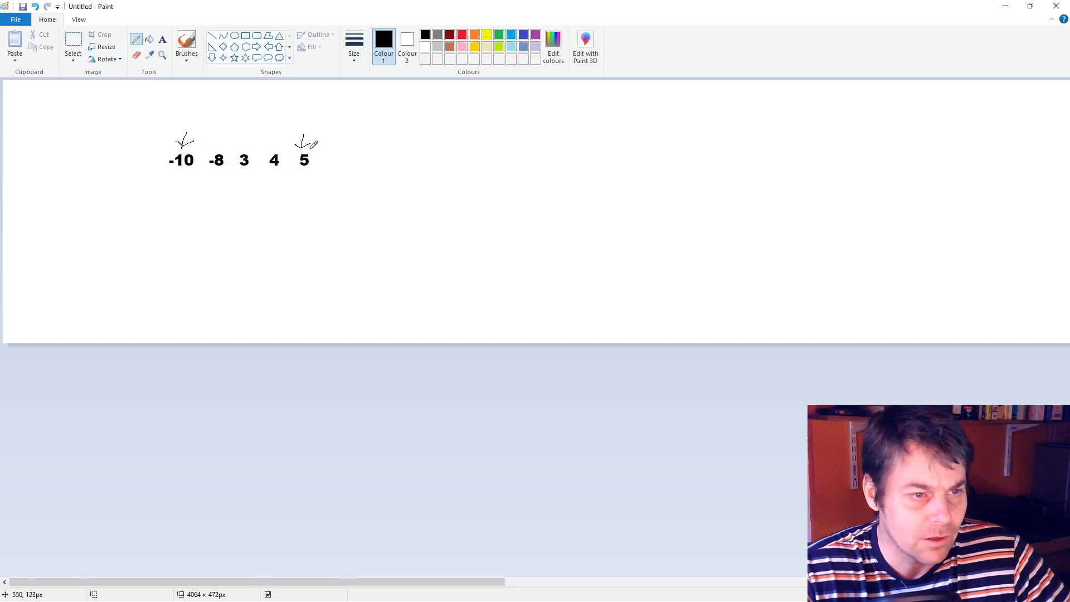
mouse_move(73, 41)
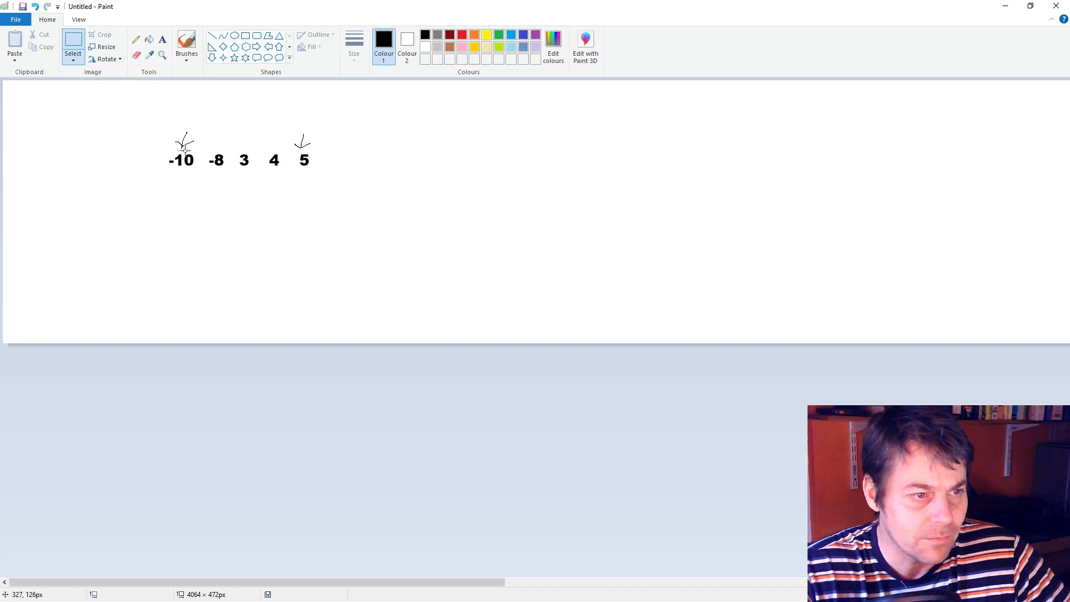
mouse_move(169, 128)
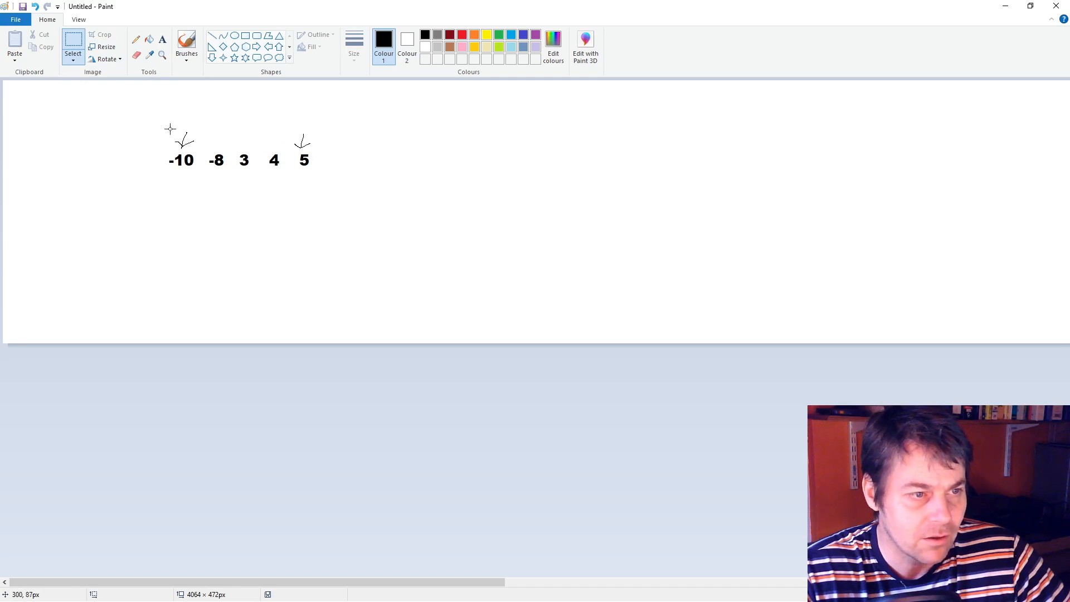
mouse_move(302, 144)
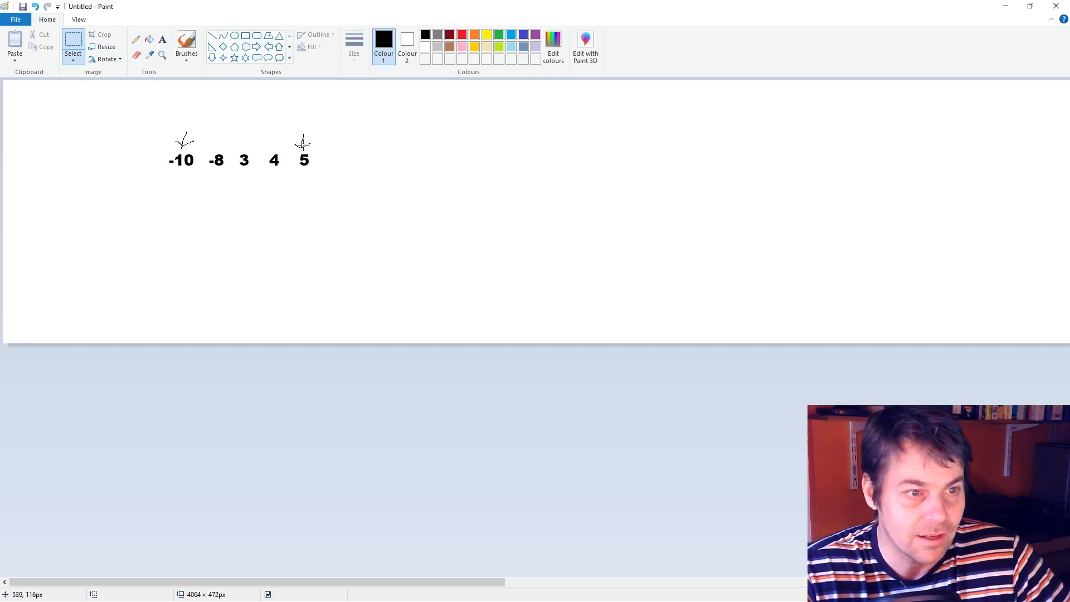
mouse_move(173, 129)
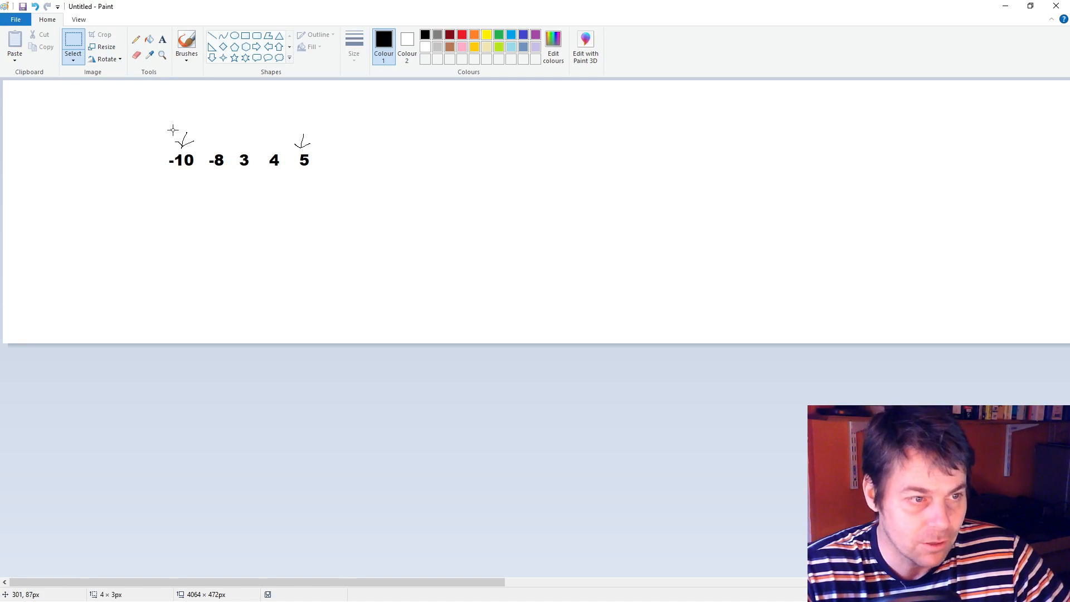
- Box-select the pointer mark above -10 in Paint
left_click_drag(170, 128, 199, 148)
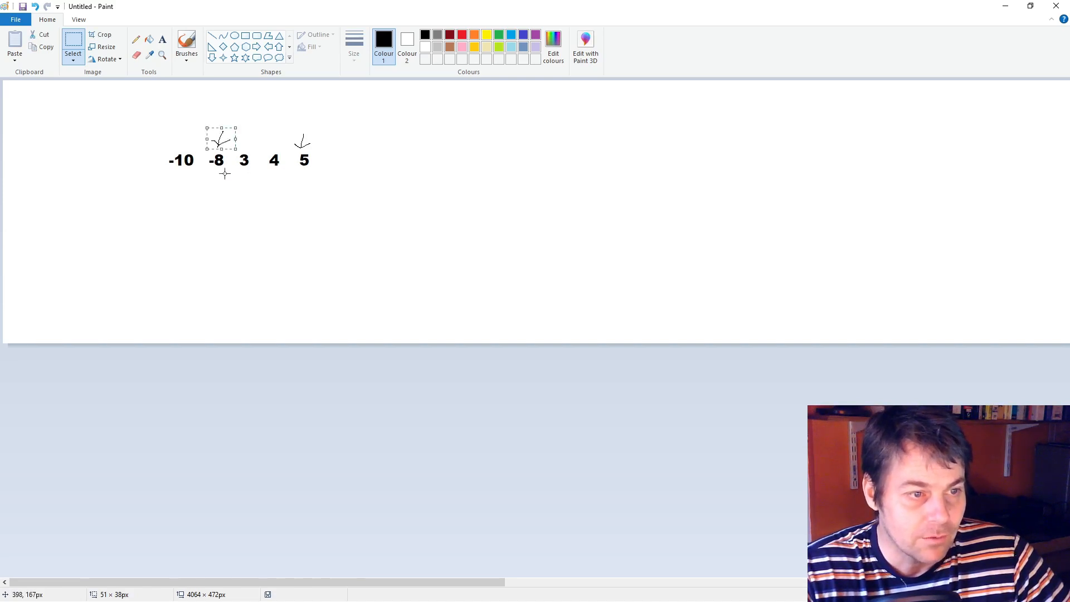
mouse_move(236, 173)
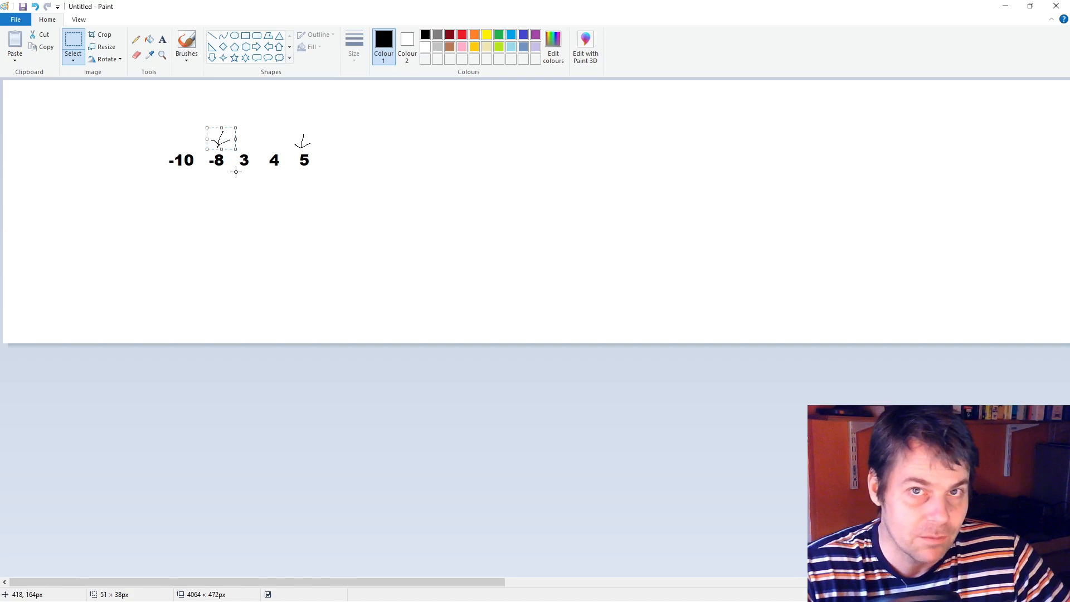
mouse_move(249, 170)
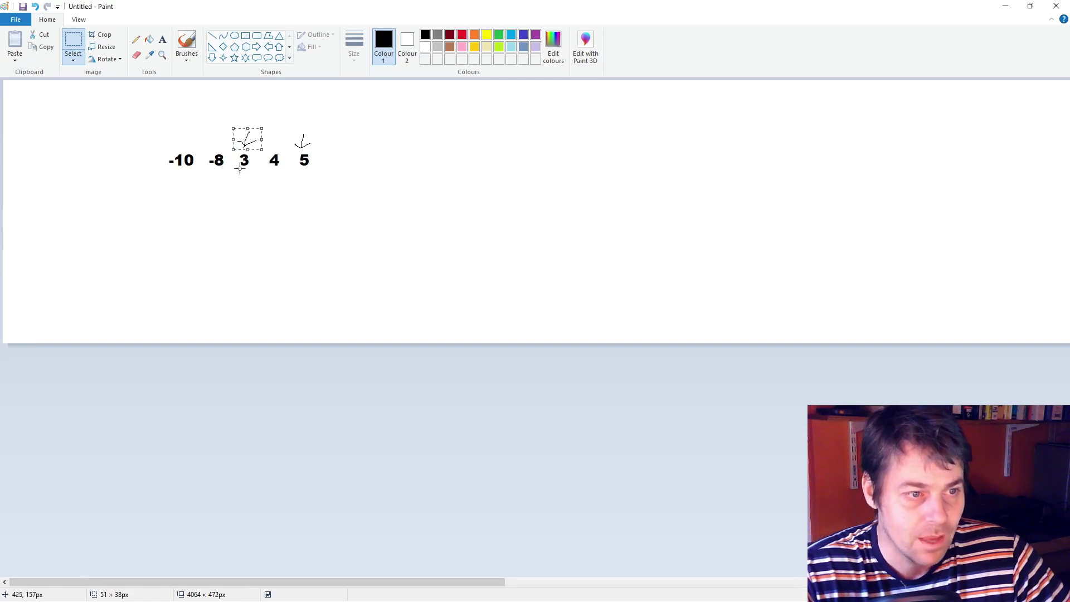
mouse_move(297, 176)
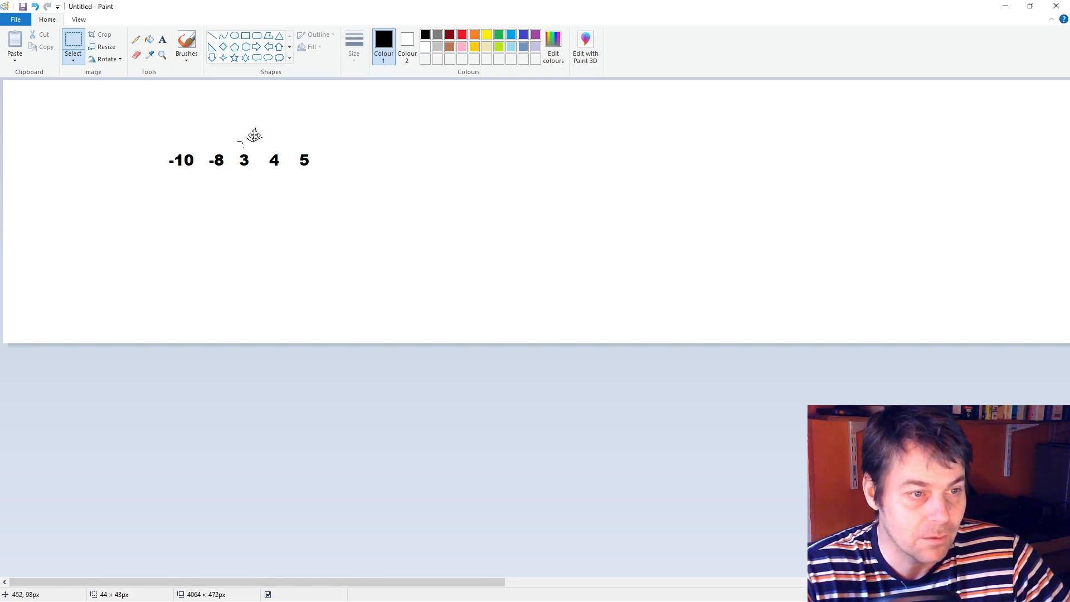
mouse_move(244, 139)
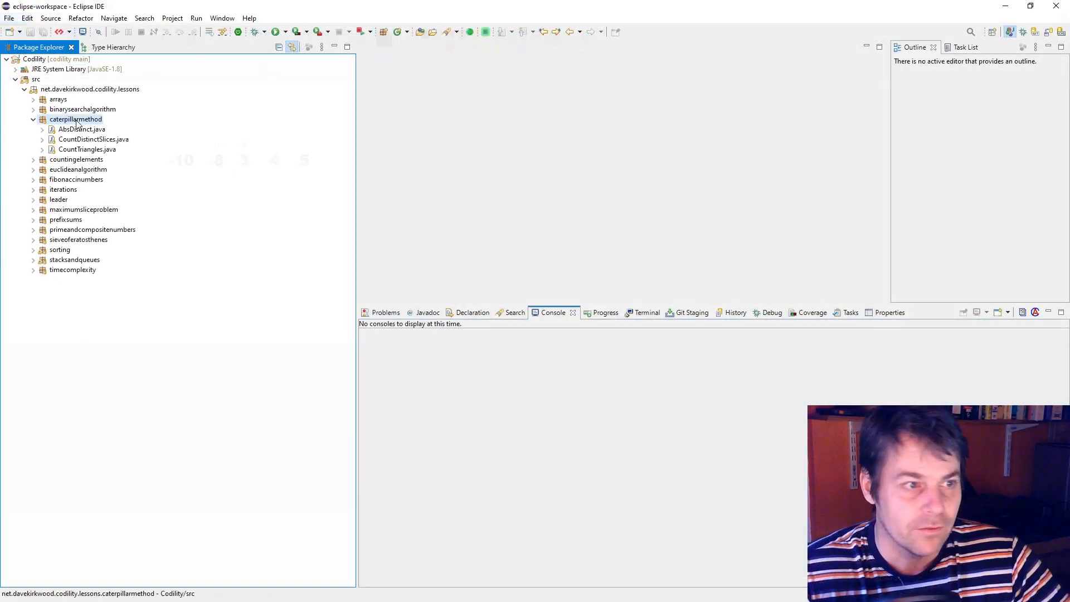
- Add a new class in caterpillarmethod calling solution on { -8, 4, 5, -10, 3 }, removing the placeholder comment
right_click(75, 119)
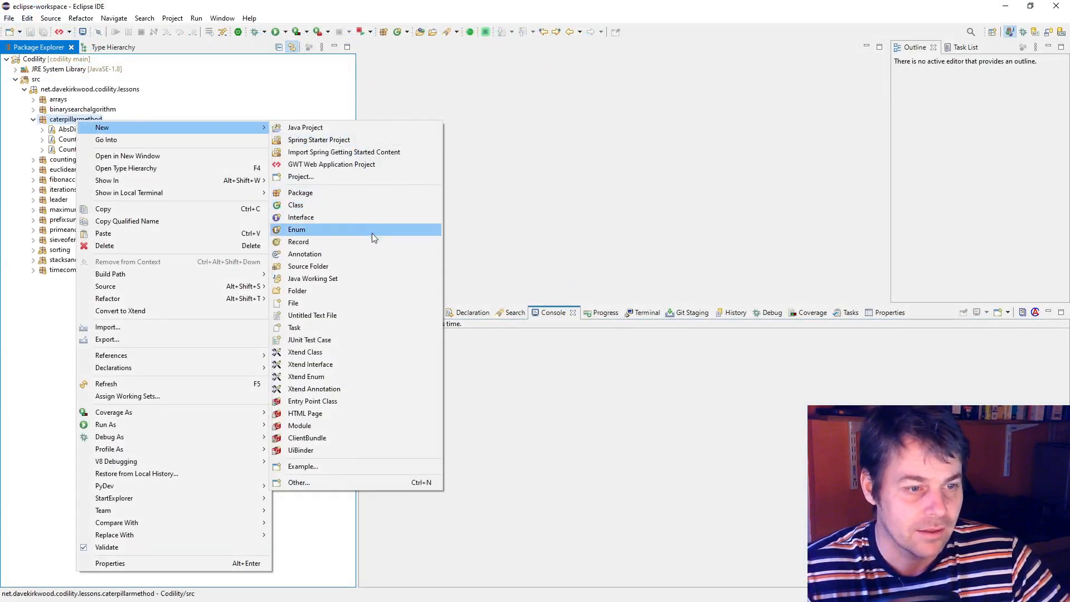
left_click(296, 205)
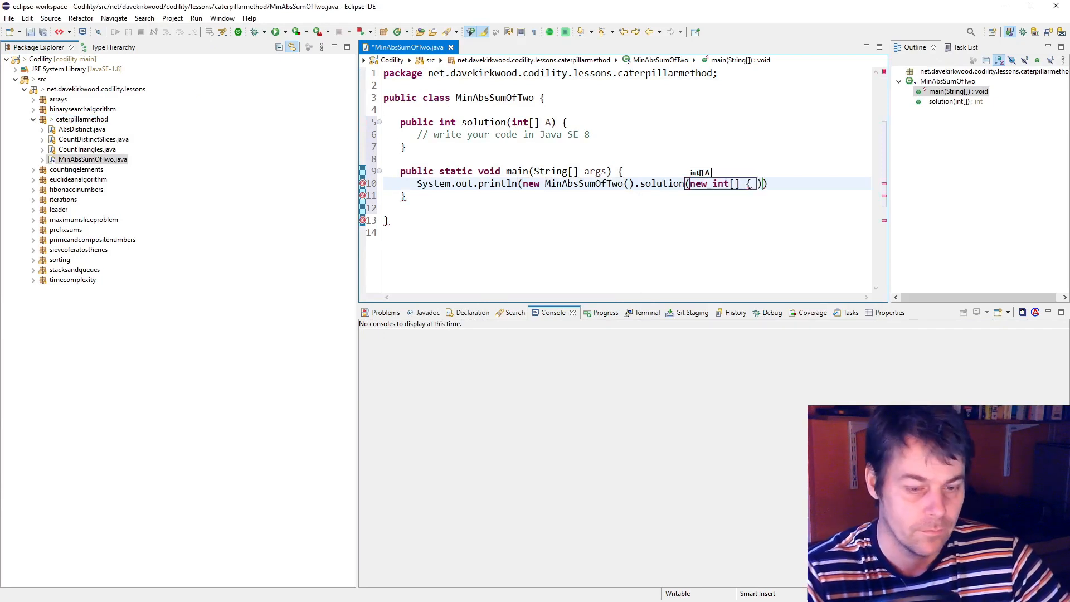
type("-8, 4, 5, -10, 3 });")
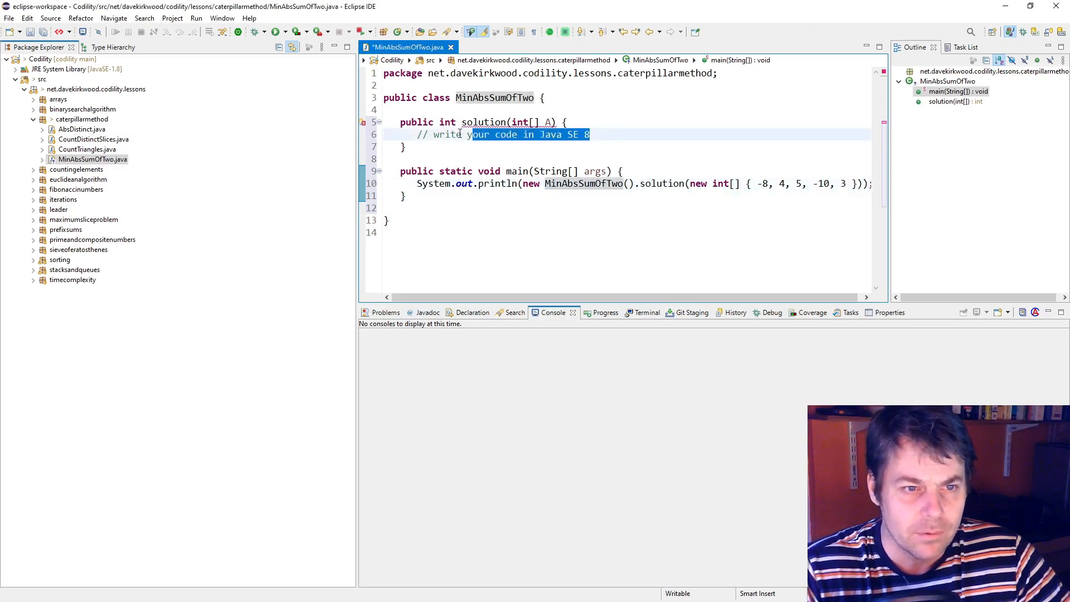
key("Delete")
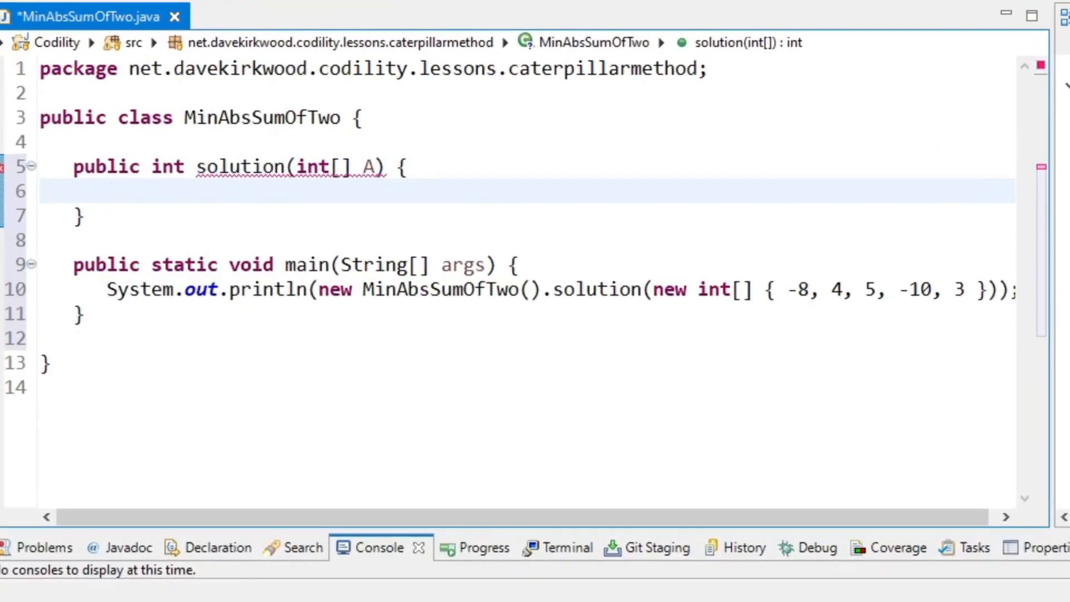
- Sort A and declare startIndex, endIndex and minAbsSum = Integer.MAX_VALUE
type("A")
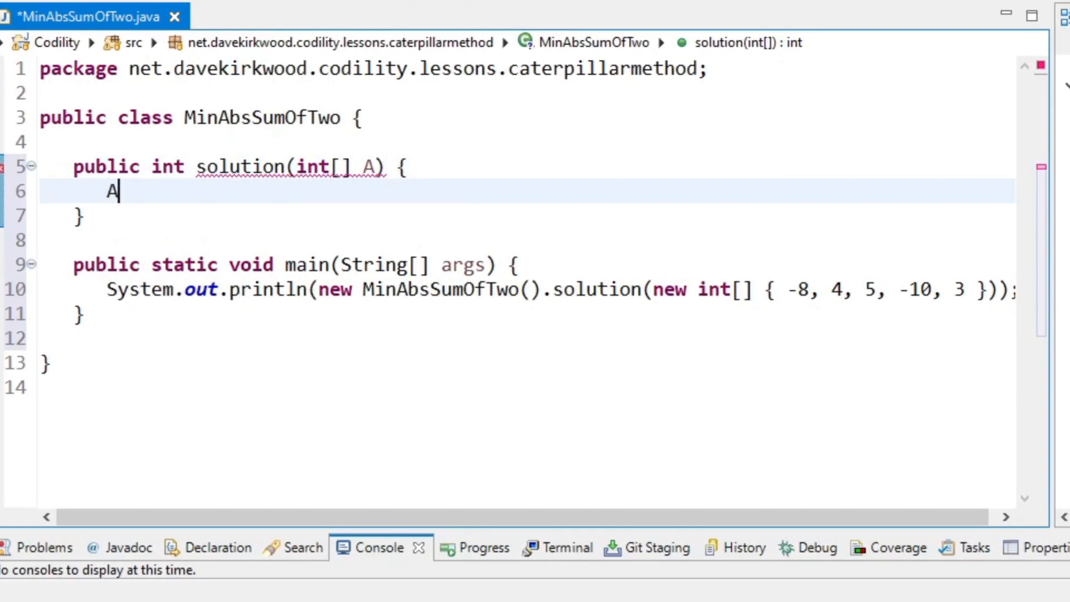
type("rrays.sort(A);")
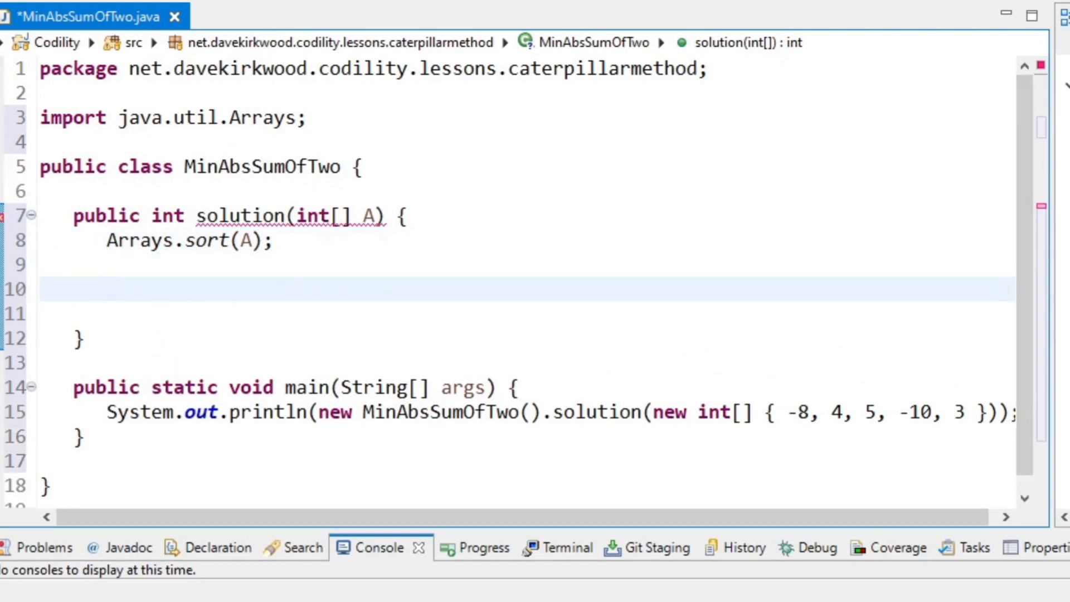
type("int startIndex = 0;")
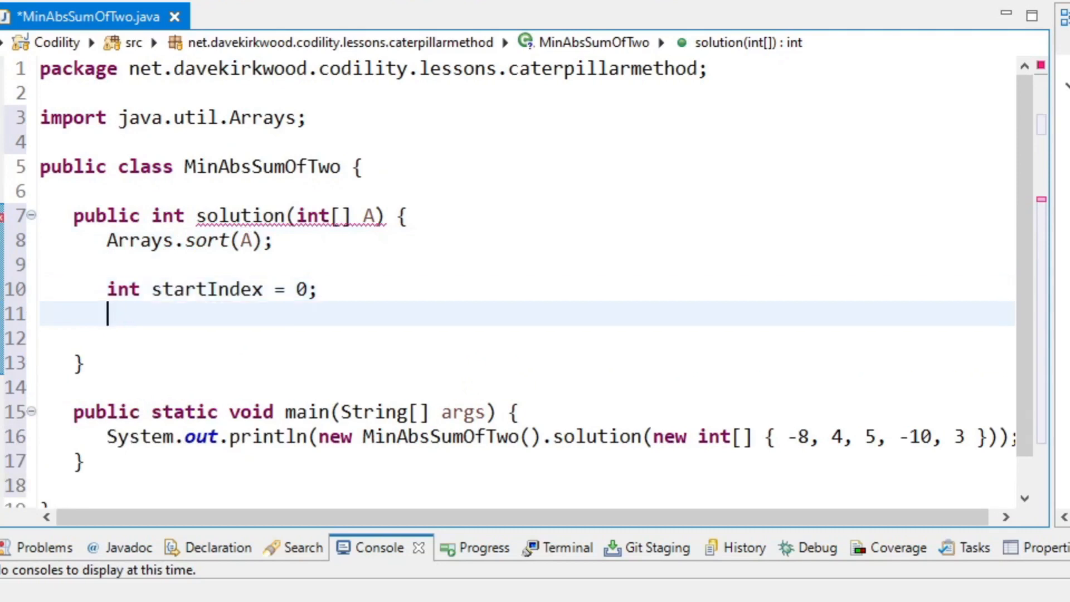
type("int")
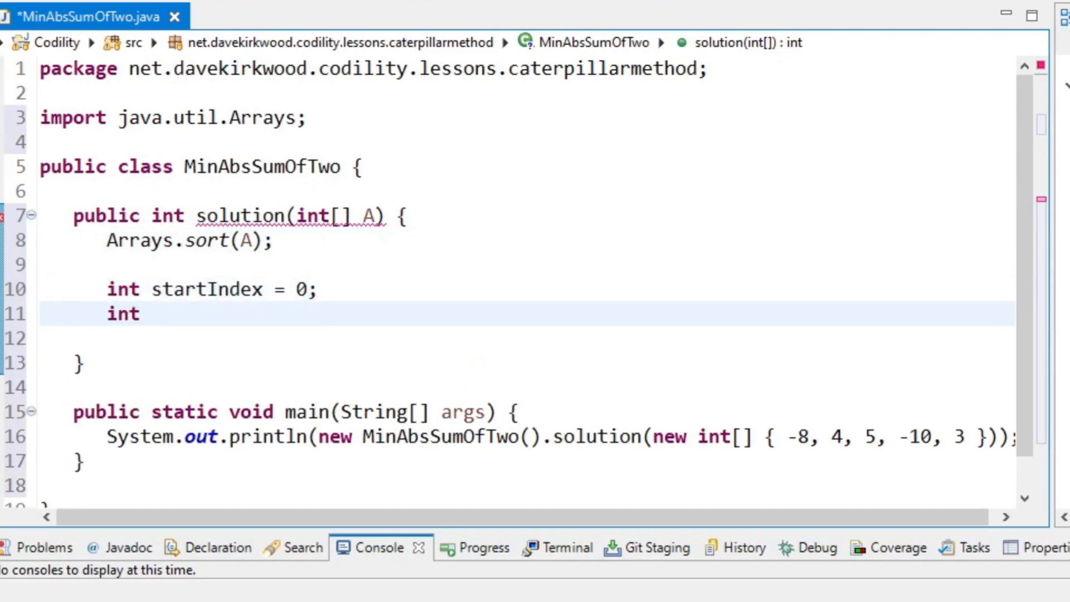
type("endIndex")
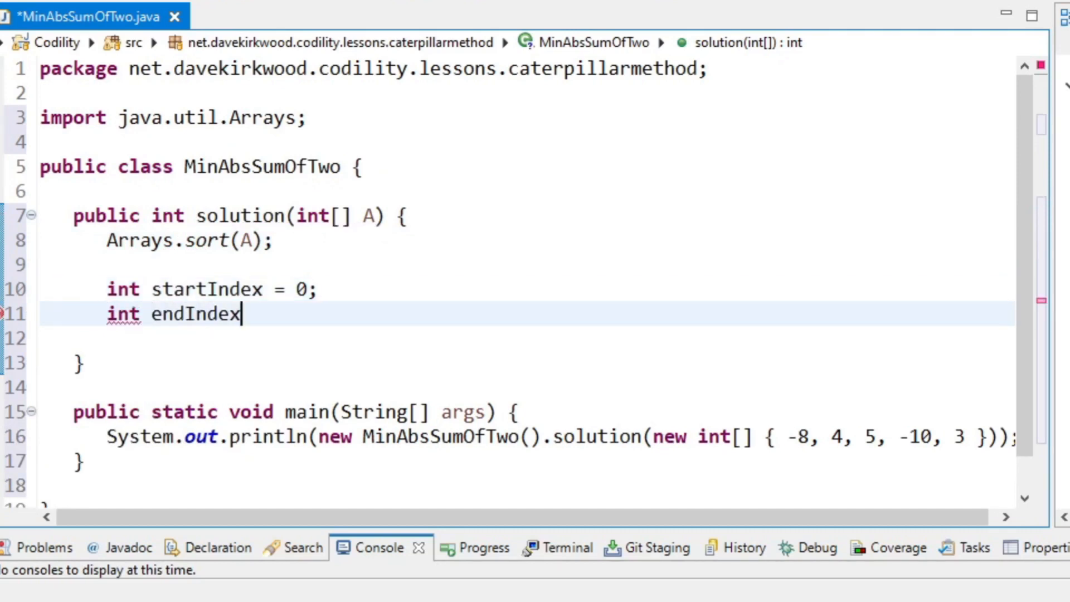
type("= A.length-1;")
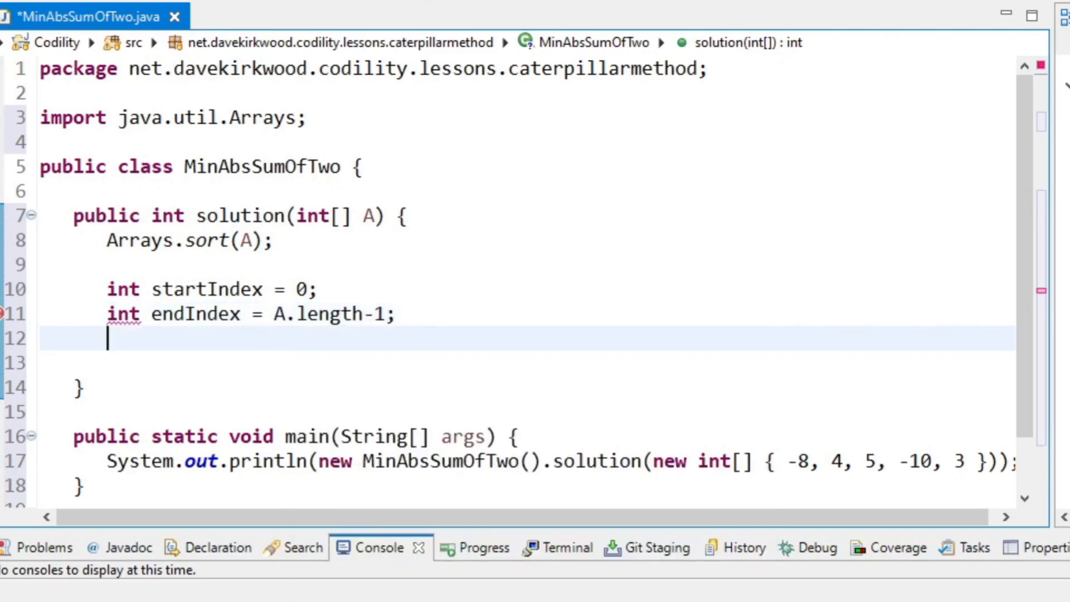
type("int")
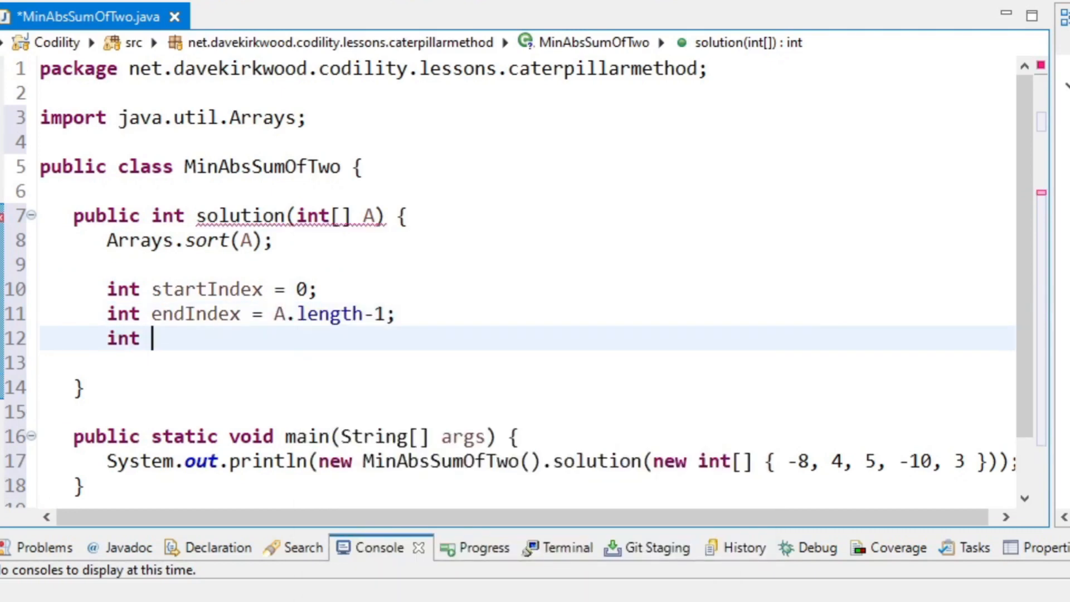
type("minA")
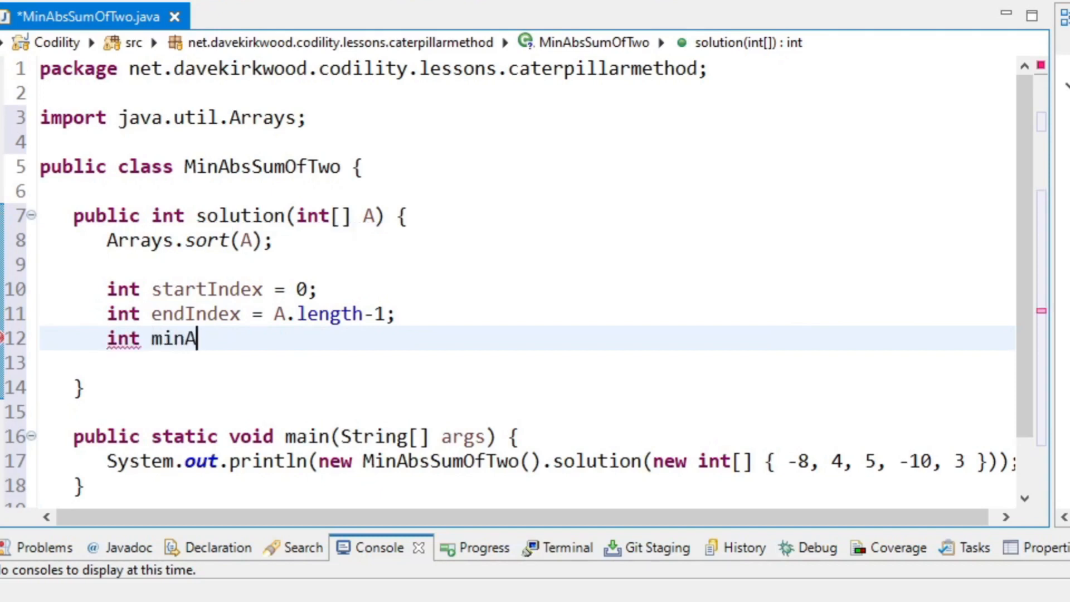
type("bsSum")
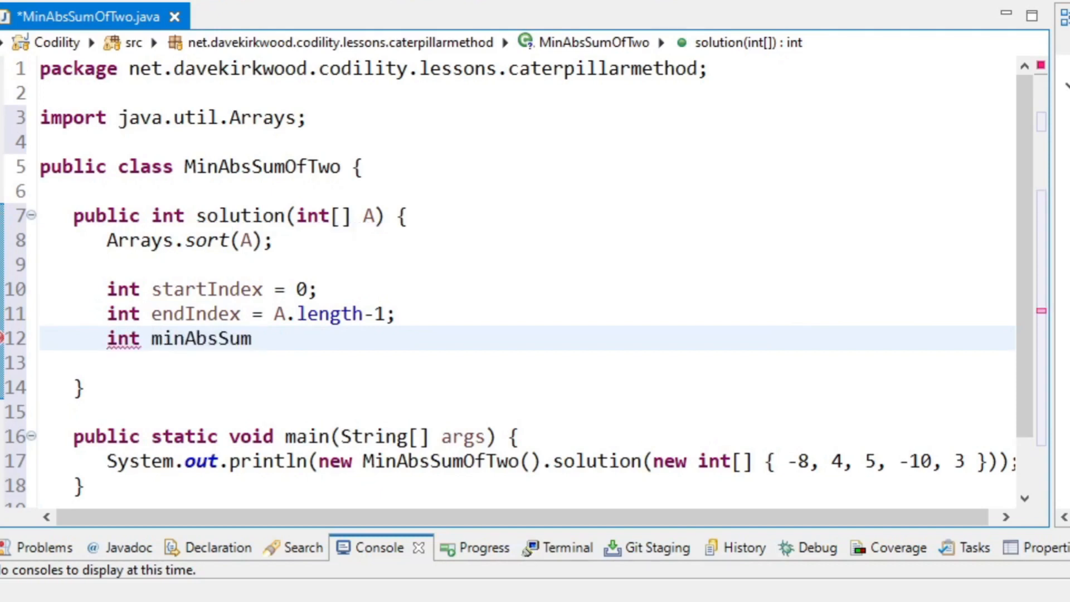
type("= Inte")
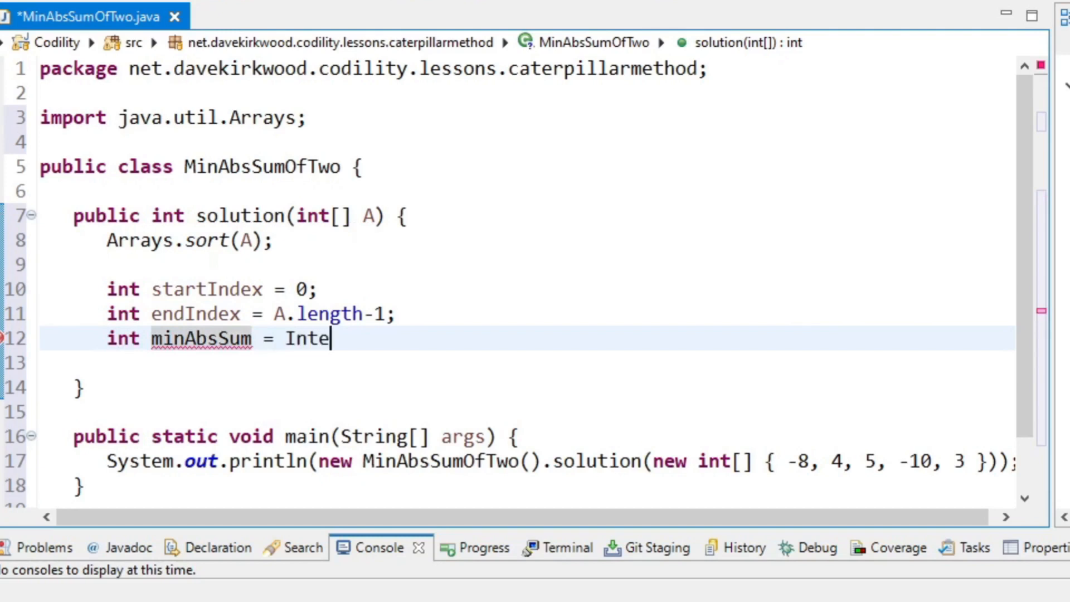
type("ger.MAX_VALUE;")
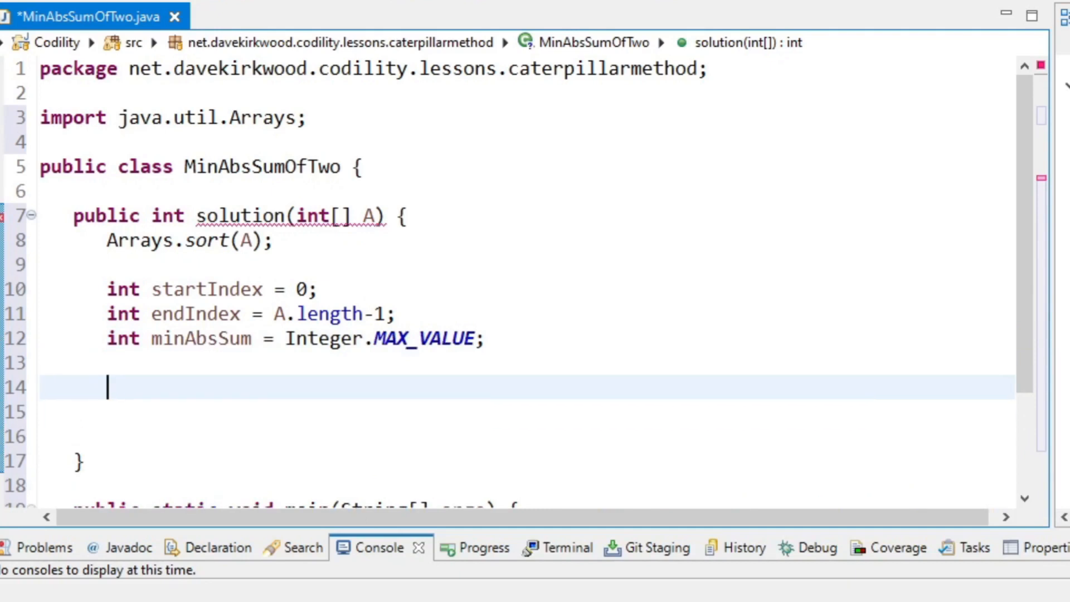
- Add a while (startIndex <= endIndex) loop with an empty body
type("while(")
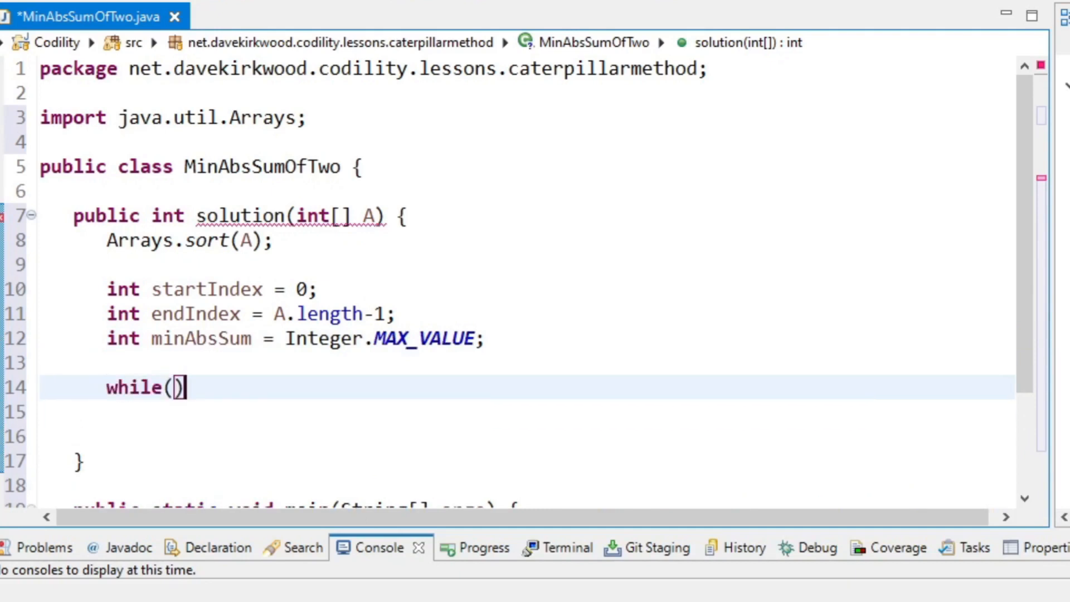
type("startIn")
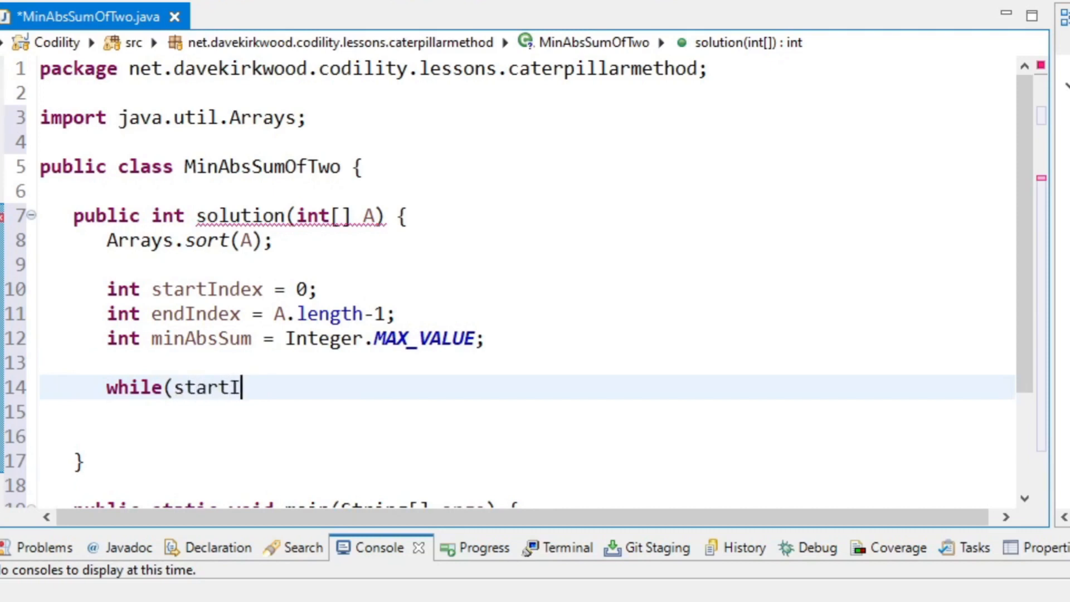
type("ndex <=")
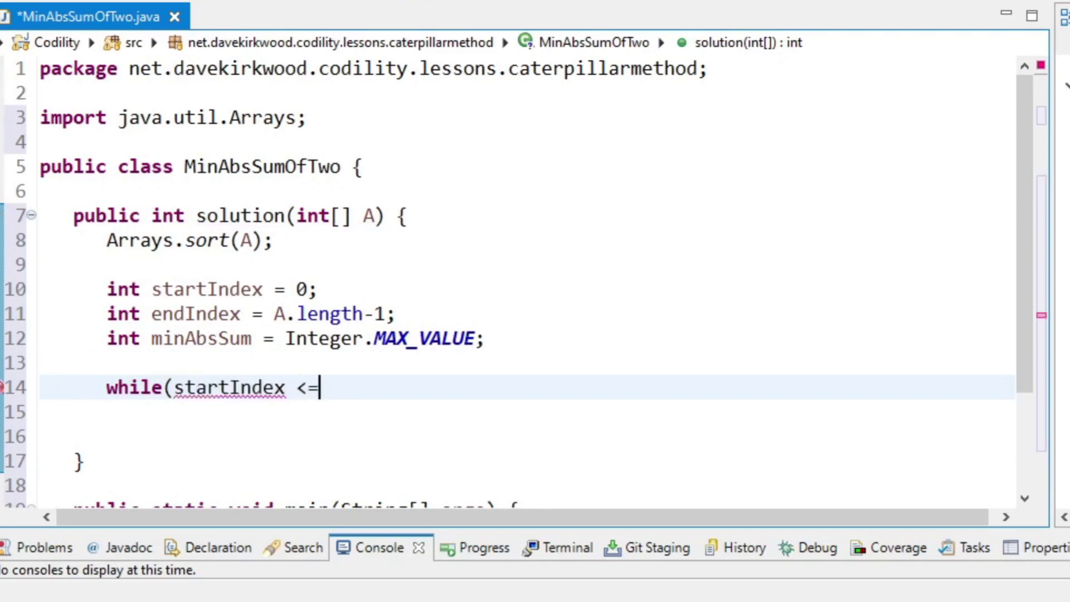
type("endInd")
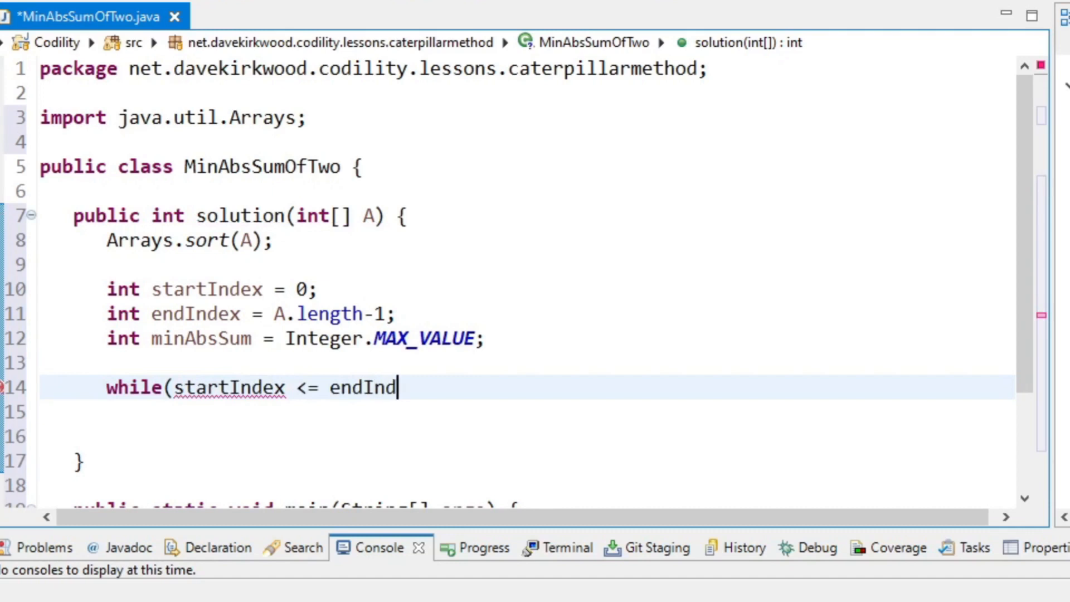
type("ex) {")
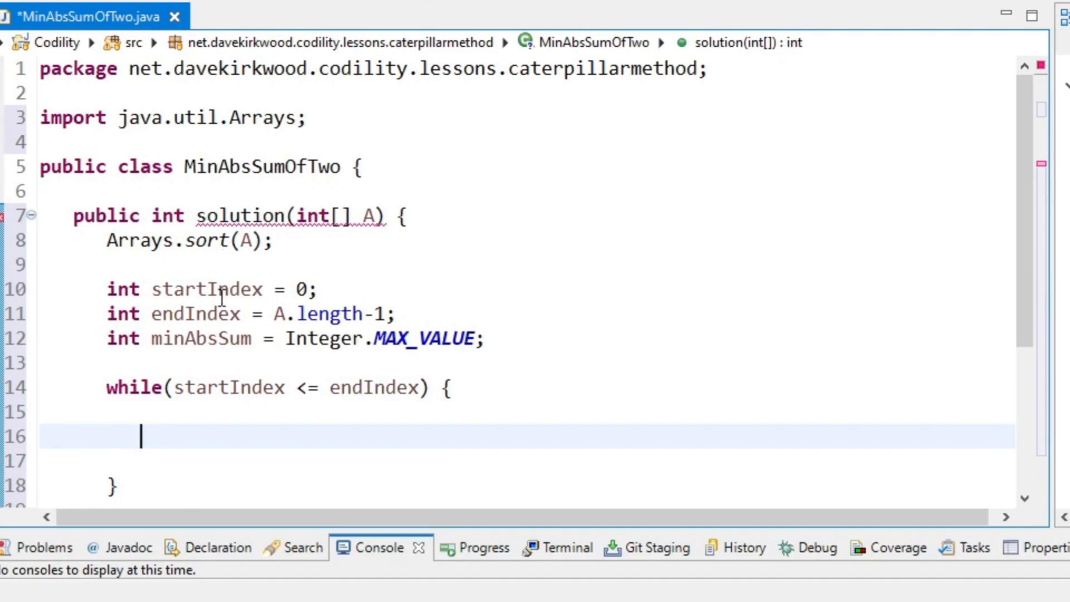
mouse_move(194, 339)
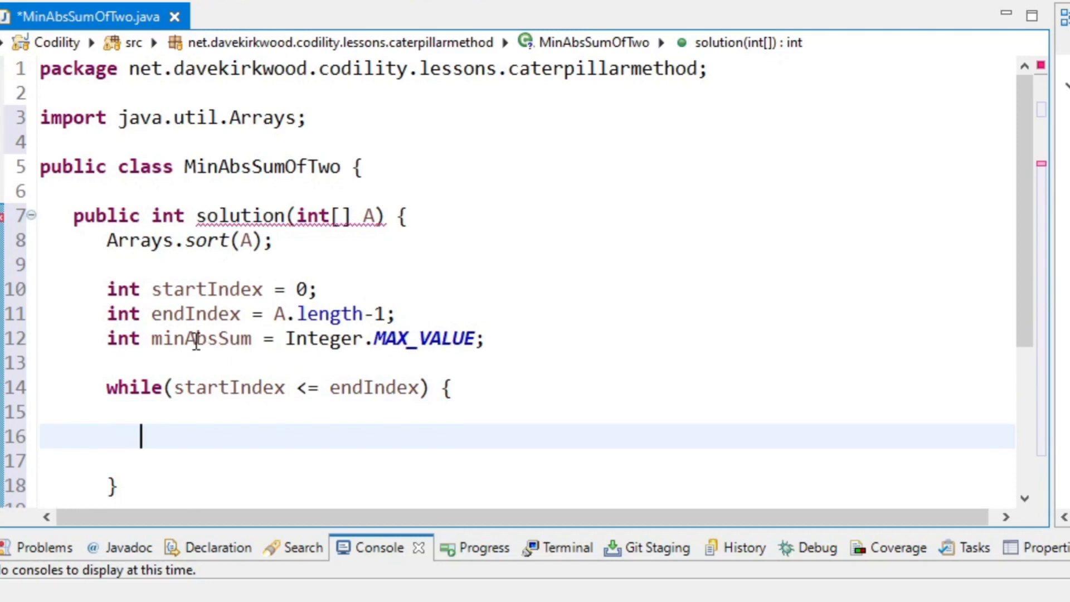
double_click(200, 338)
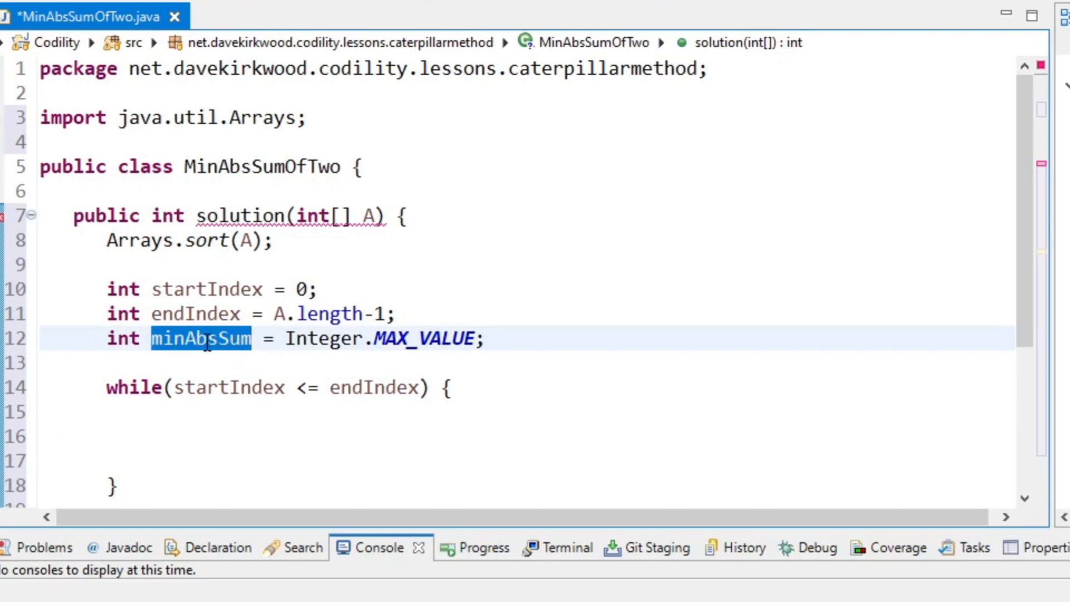
left_click(341, 435)
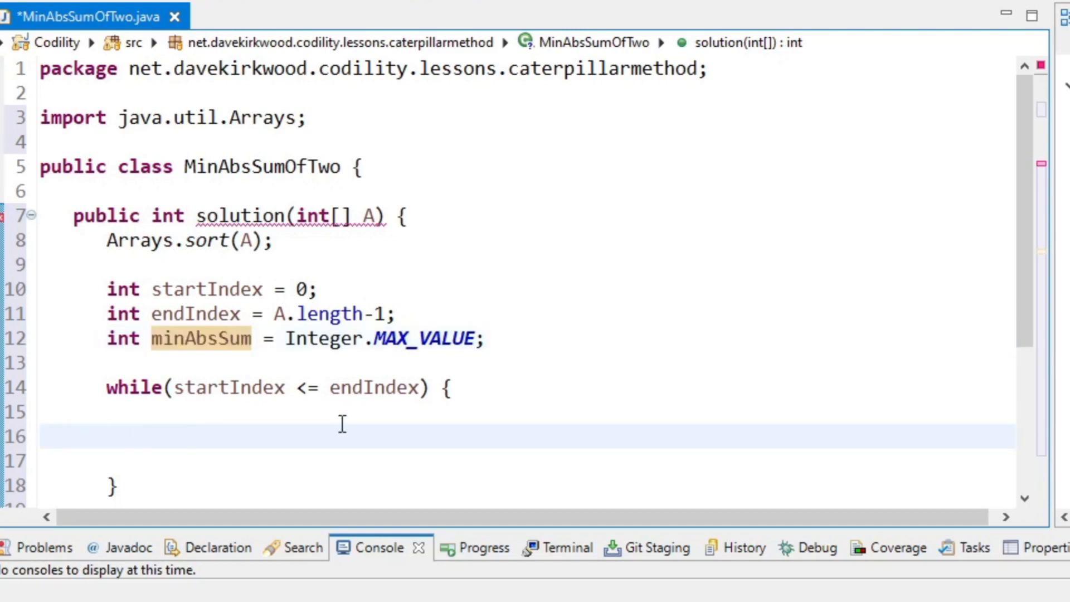
- Compute absSum from Math.abs of A[startIndex] and A[endIndex] inside the loop
type("int")
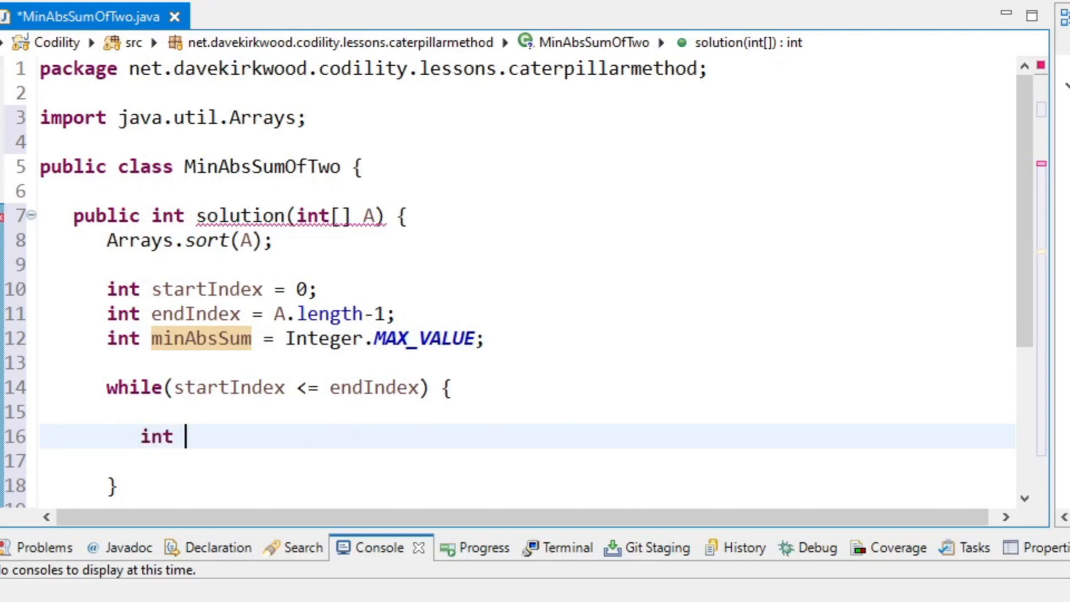
type("absSum")
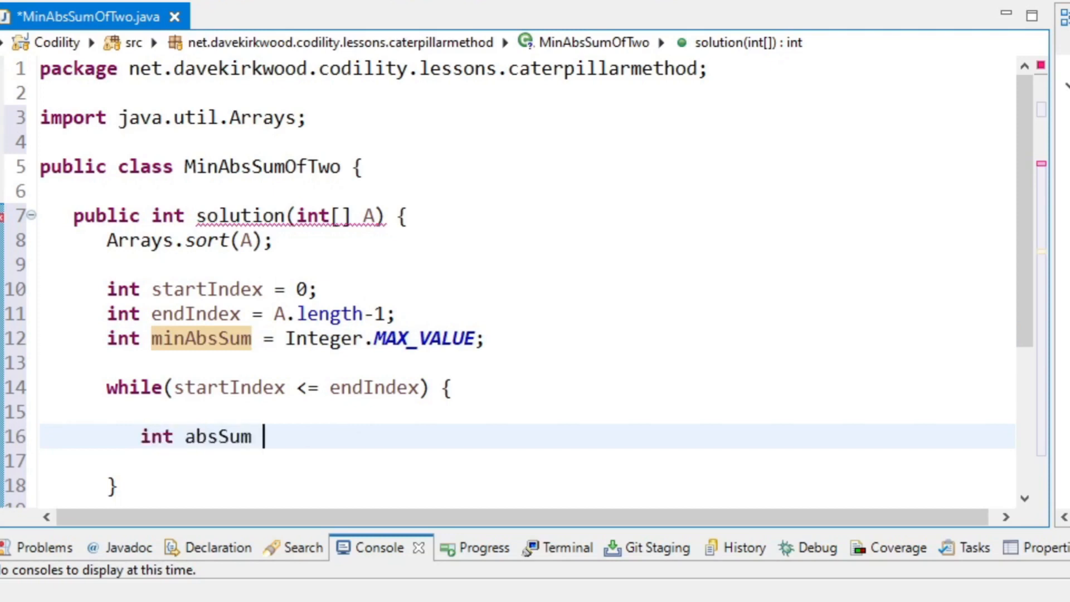
type("= Math")
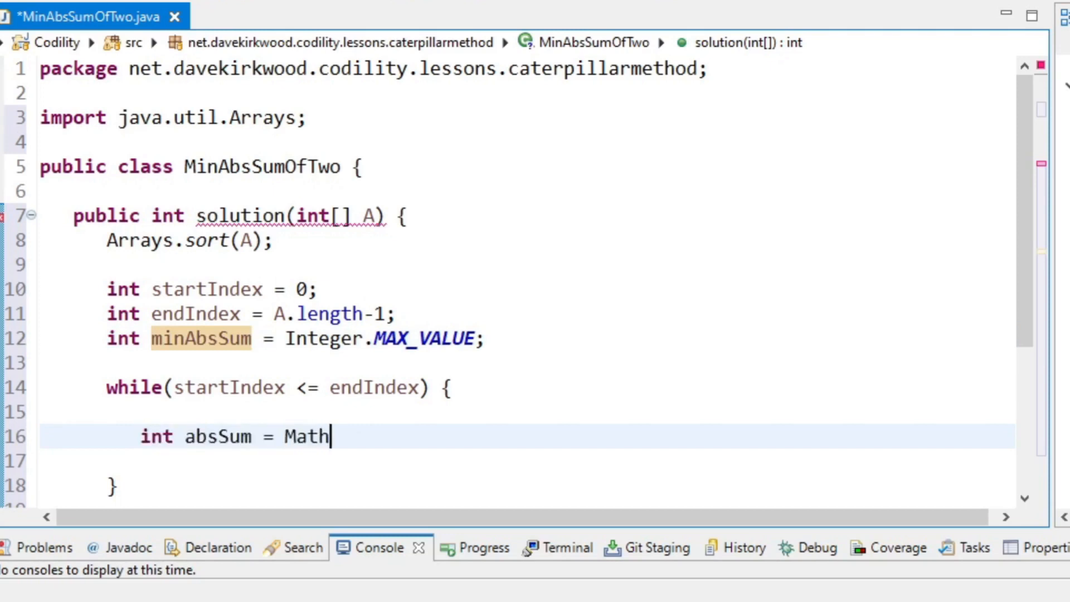
type(".abs(A")
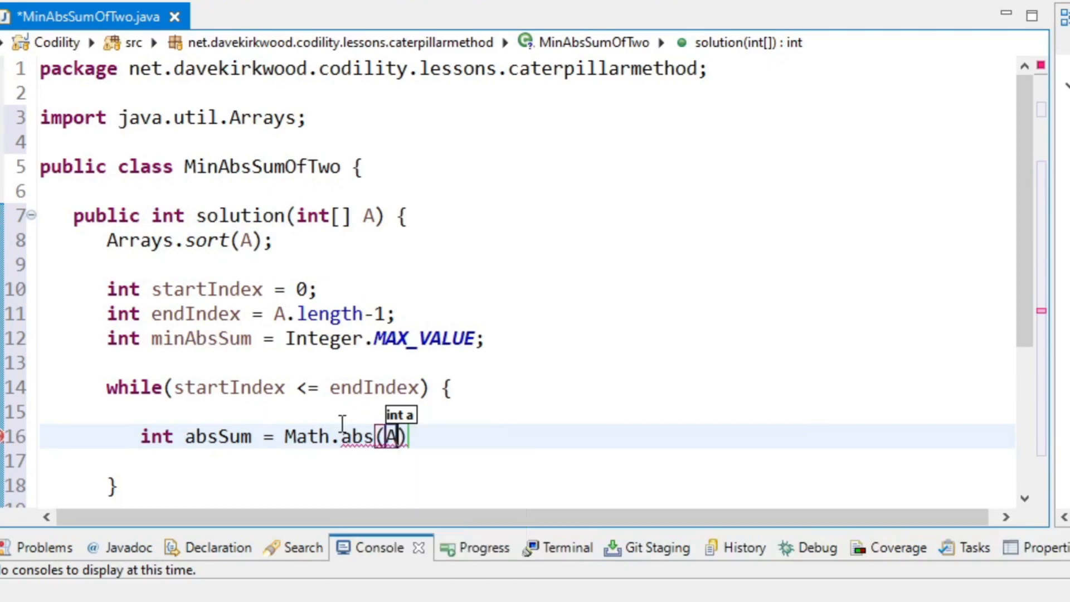
type("A[start]")
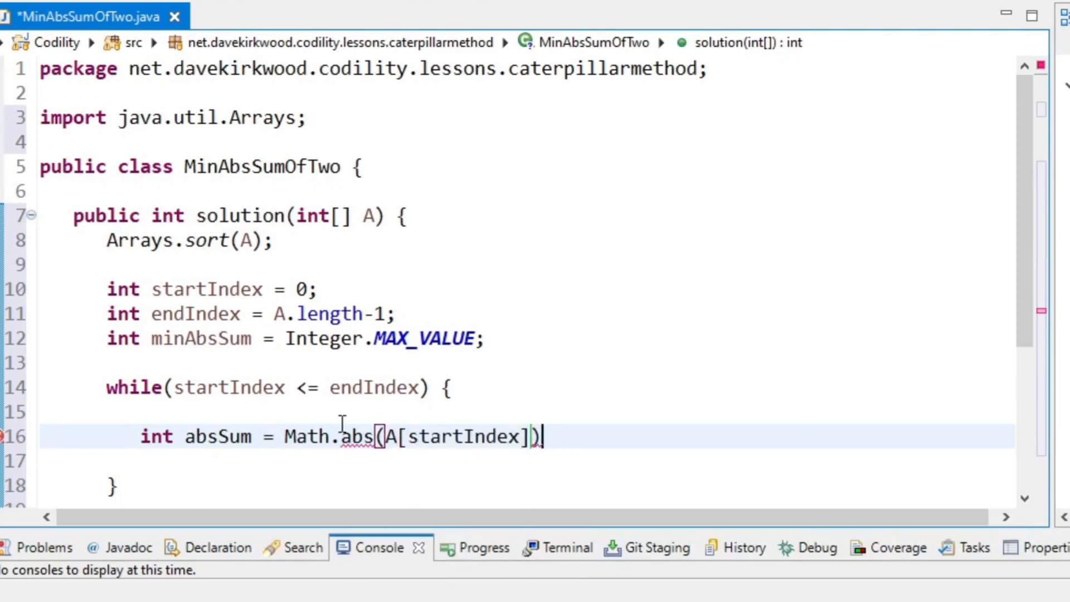
type("+ A")
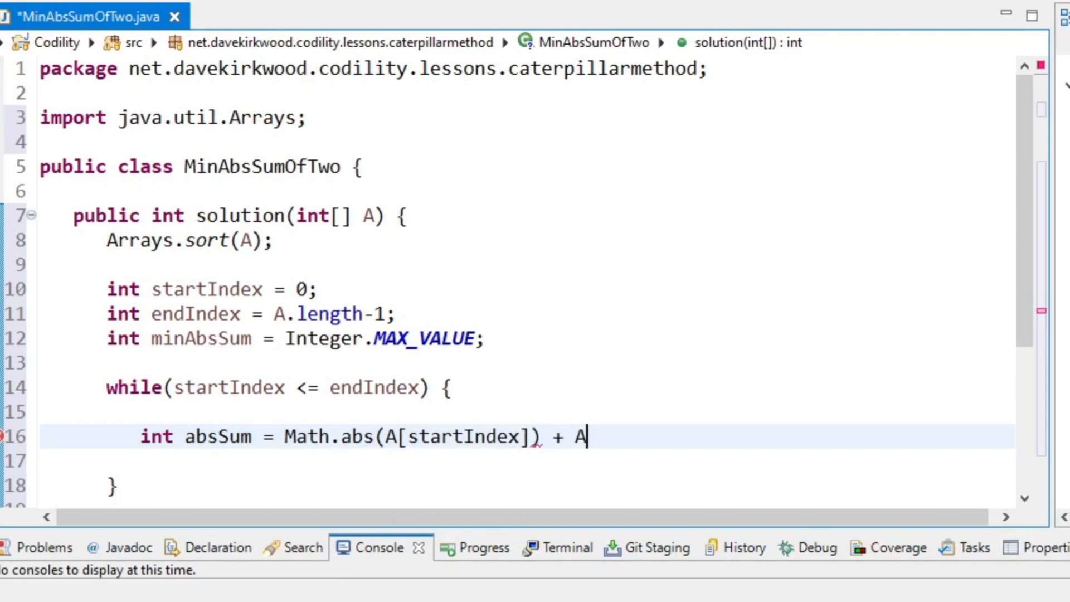
type("[end]")
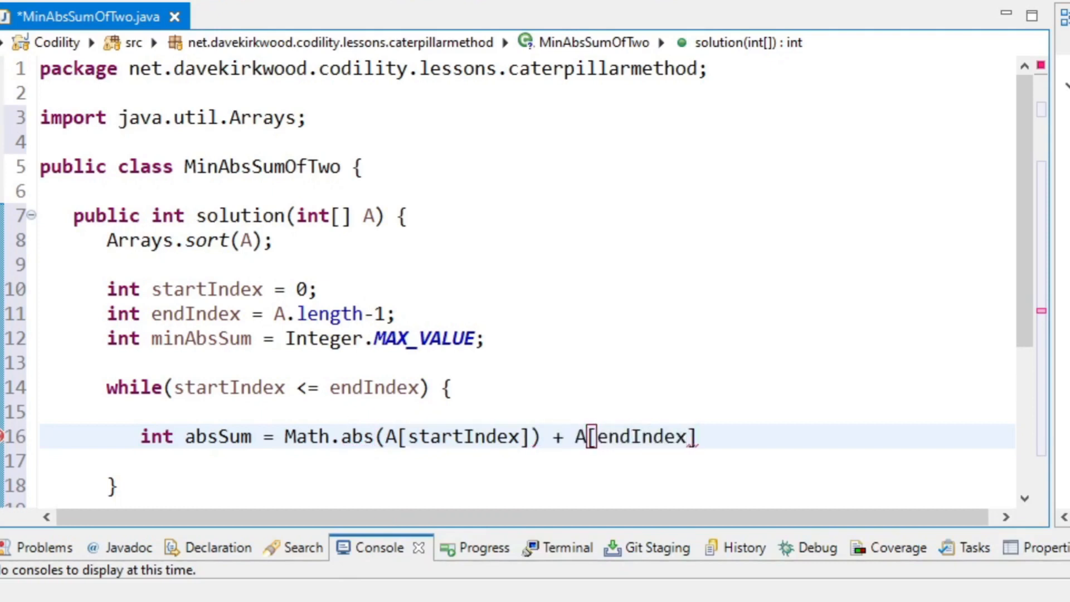
type(";")
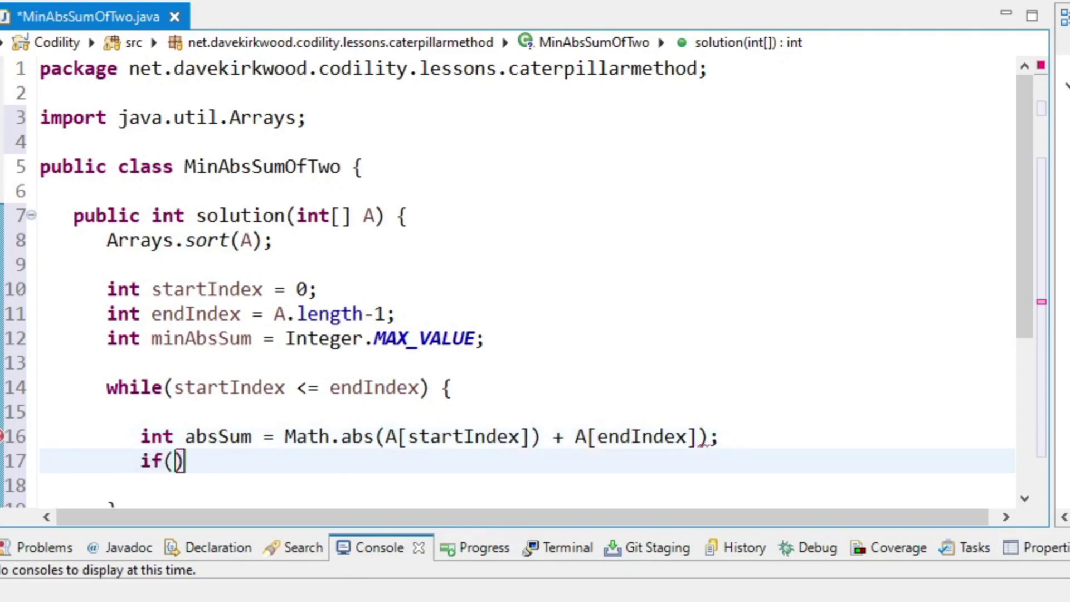
- Set minAbsSum = absSum whenever absSum < minAbsSum
type("absSum")
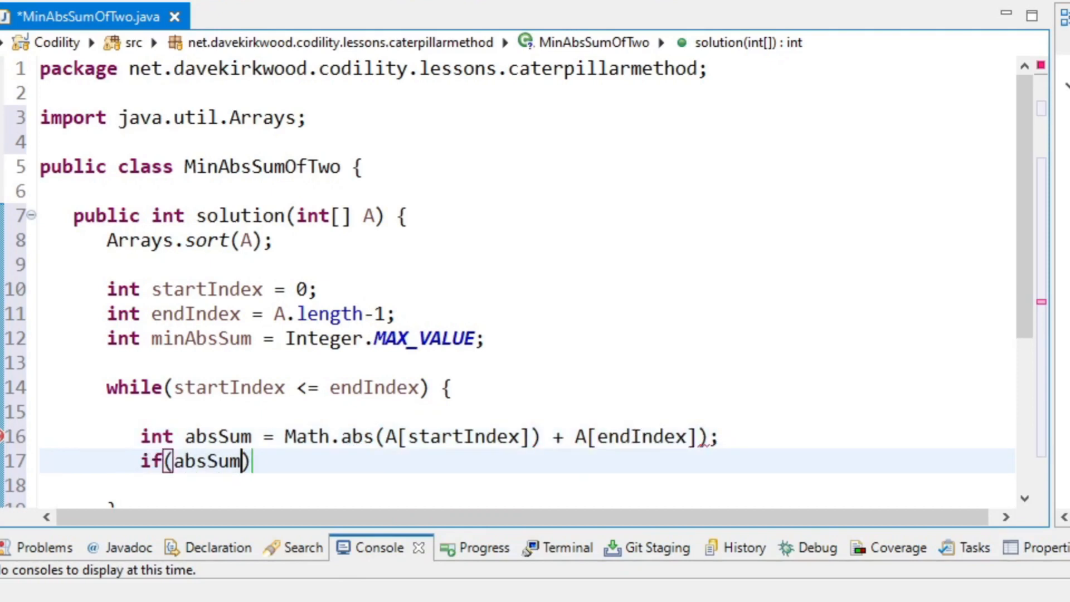
type("< minA")
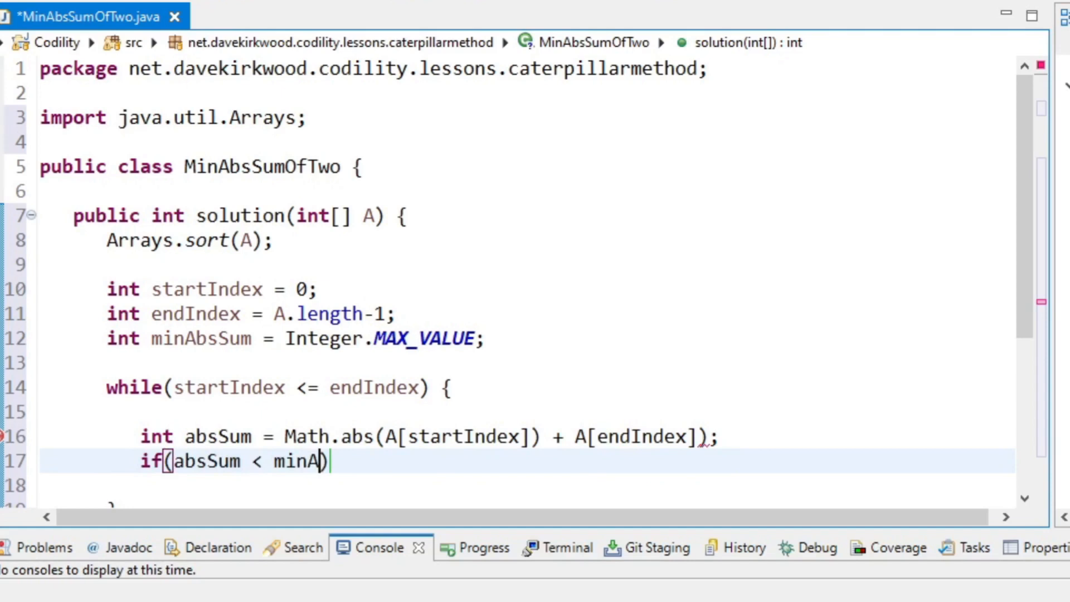
type("bsSum")
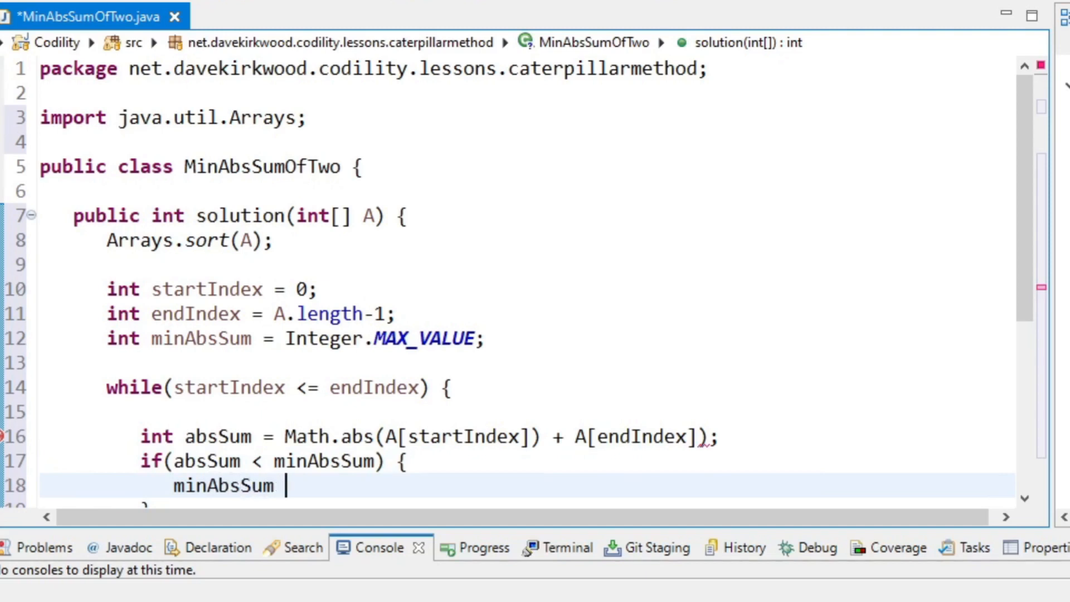
type("= absSum;")
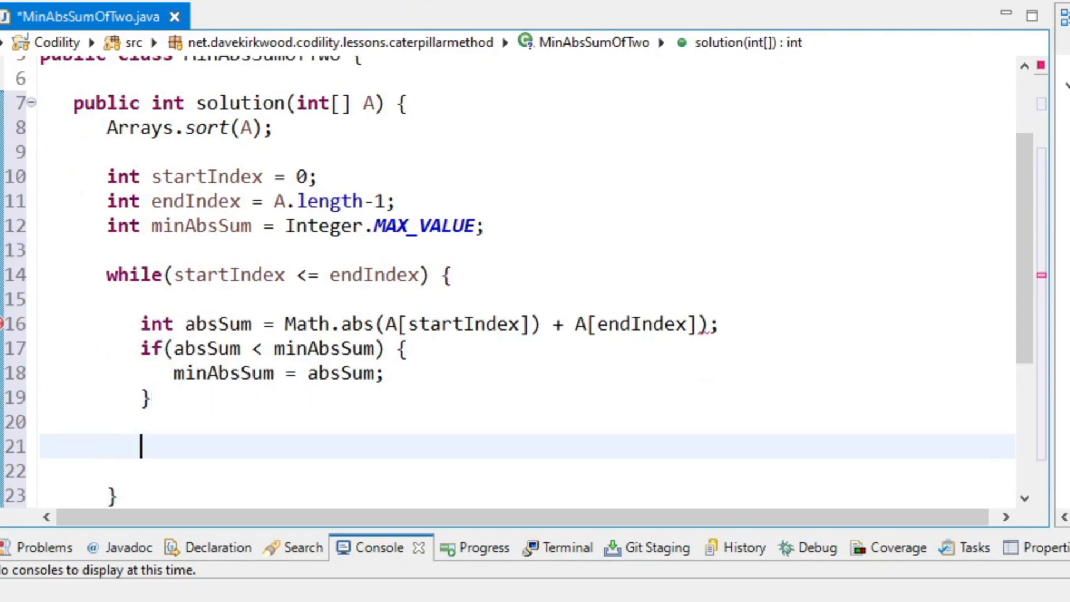
- Advance startIndex++ or endIndex-- by comparing absolute end values, then return minAbsSum
type("if(Math.abs(absSum")
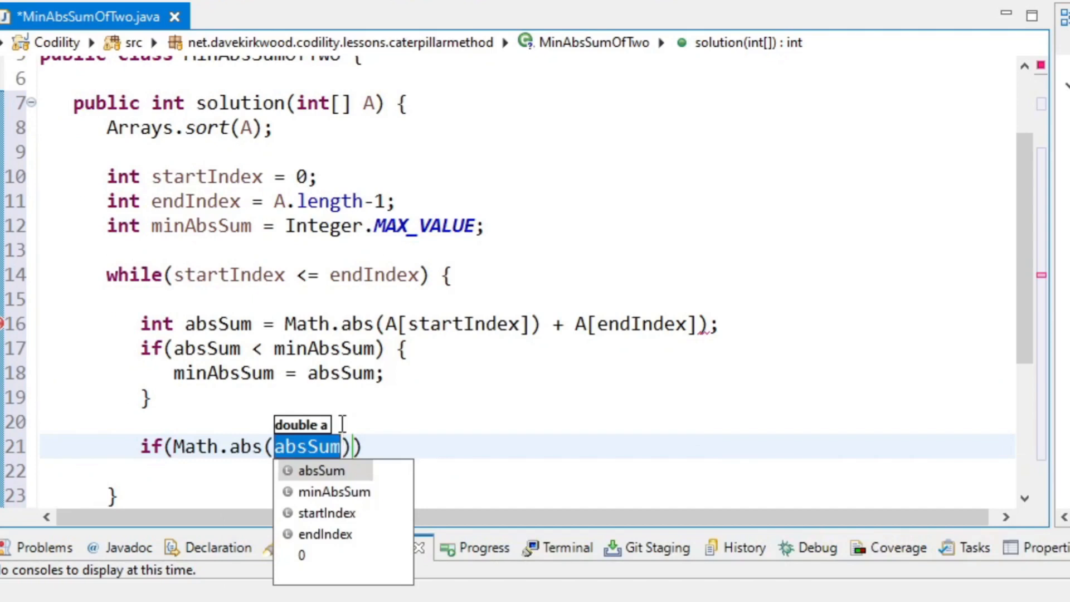
type("A[startIndex")
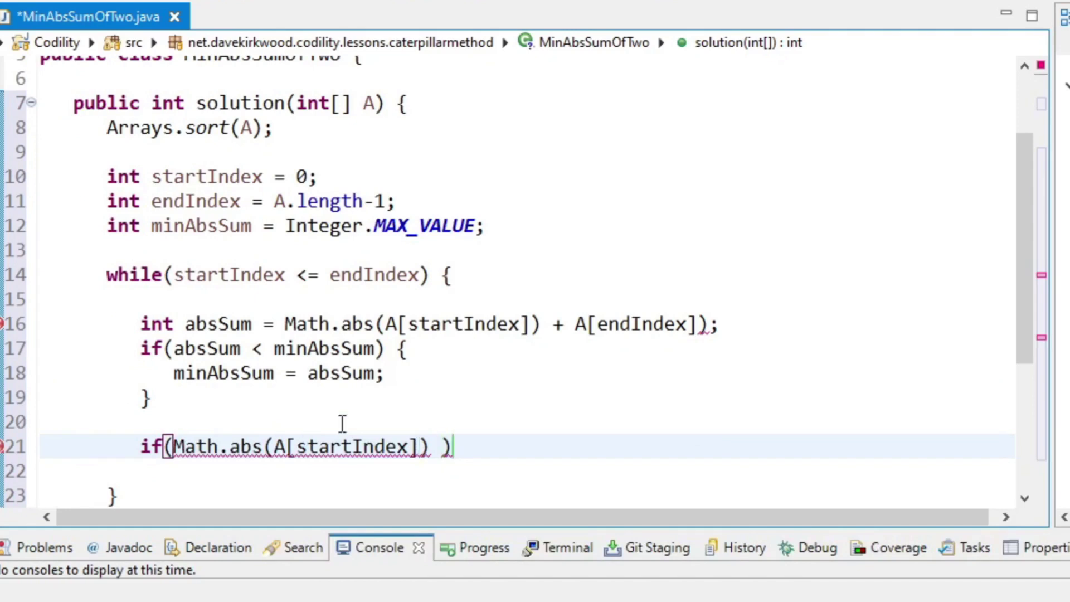
type("> Math.abs(A[e")
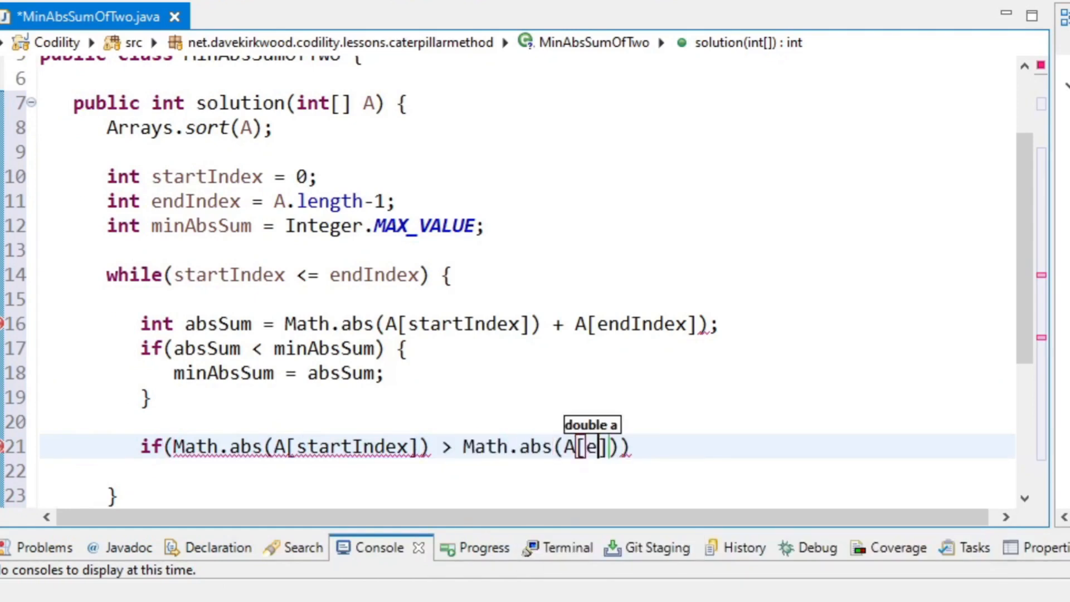
type("ndIndex")
left_click(528, 471)
type("startIndex")
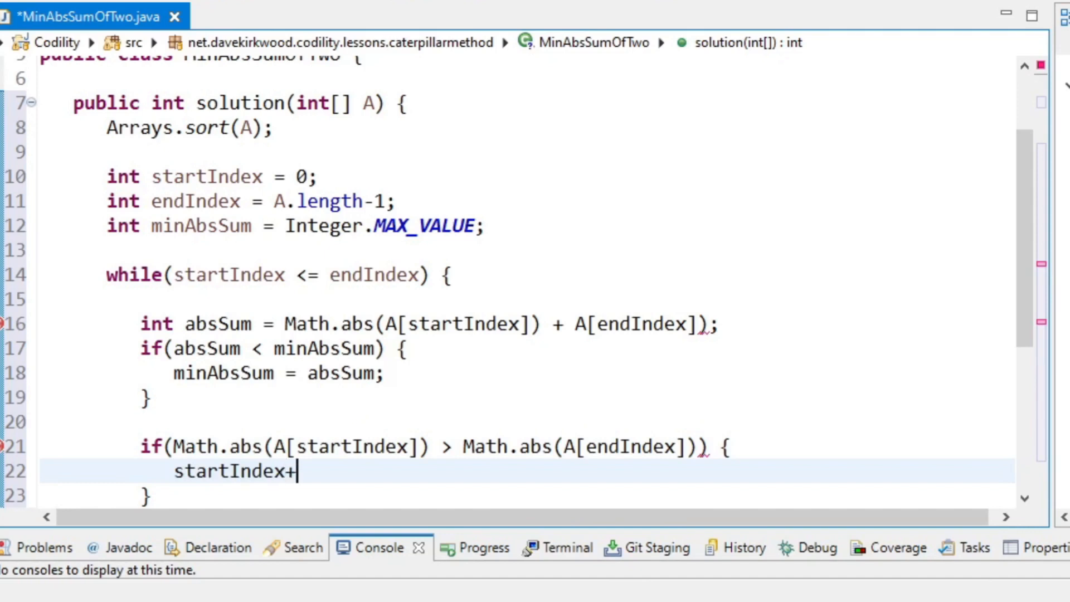
type("+;")
type("endIndex--;")
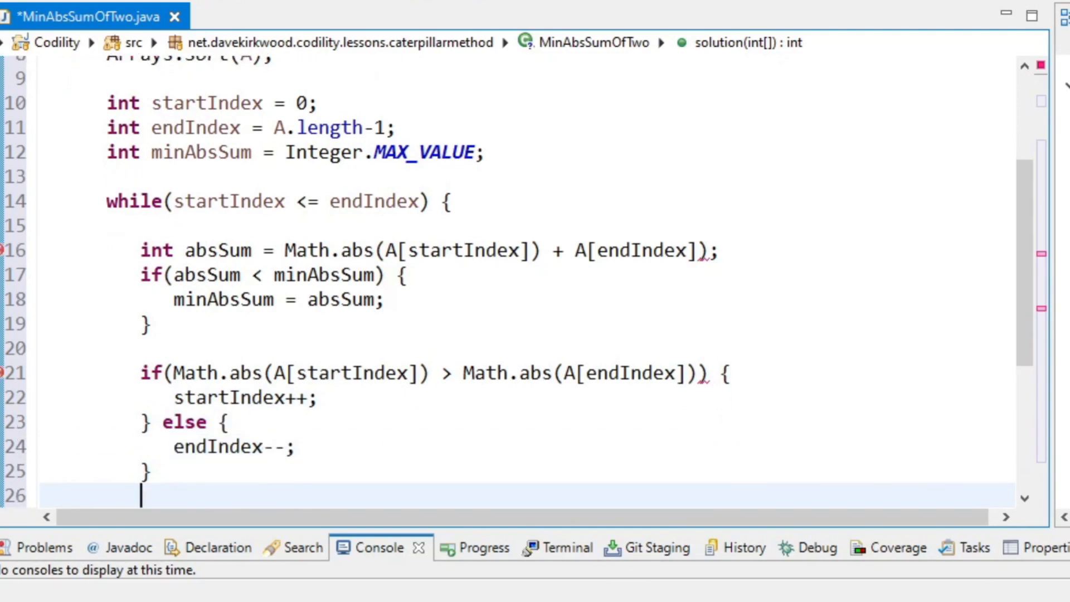
type("}")
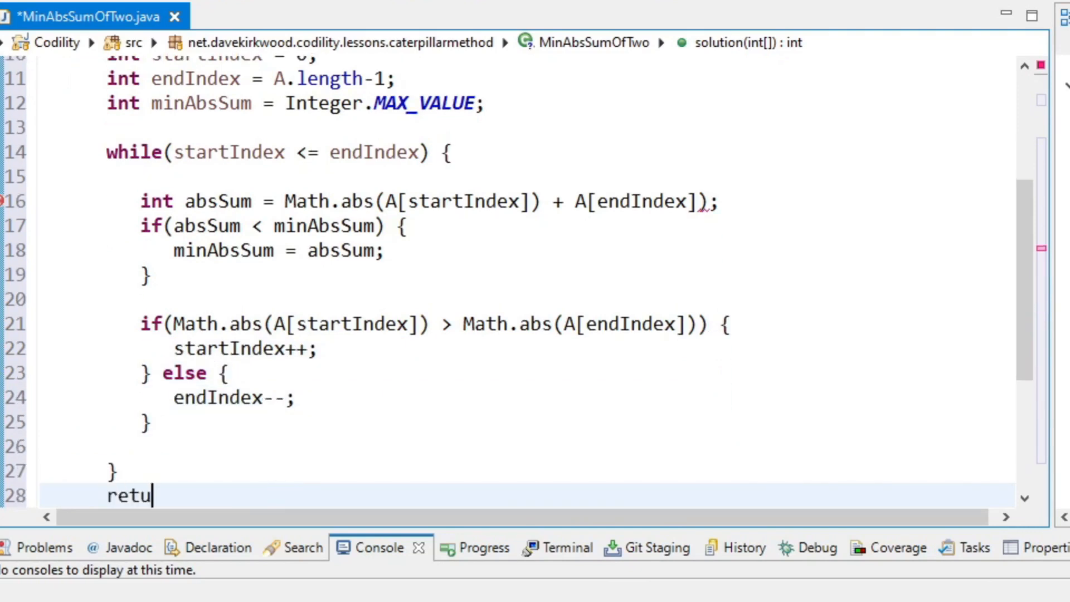
type("rn minAbsSum;")
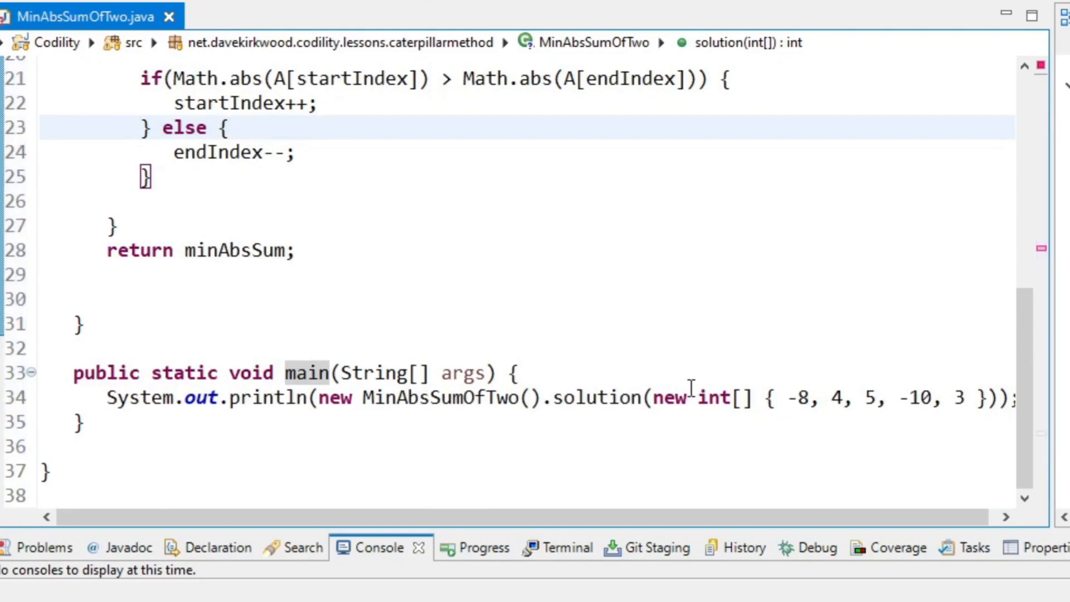
- Correct the absSum line to Math.abs(A[startIndex] + A[endIndex])
left_click(273, 298)
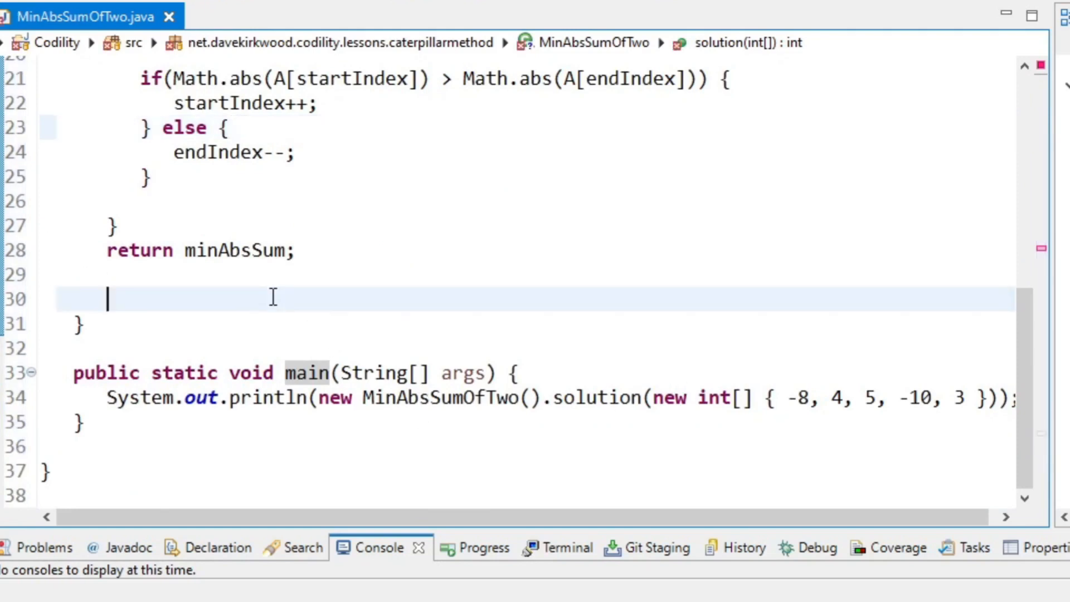
scroll("up", 3)
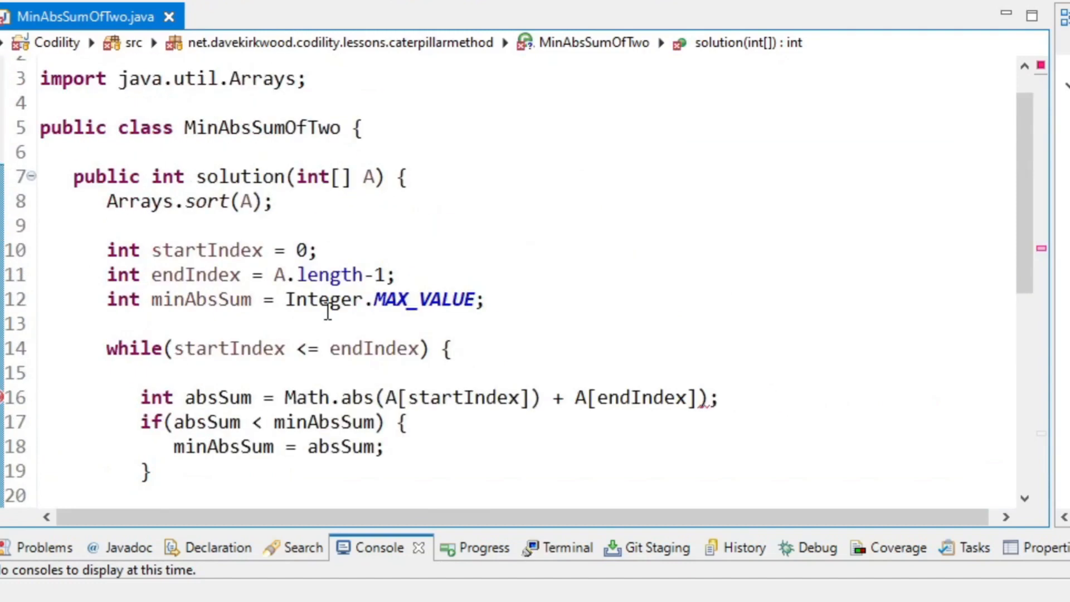
scroll("down", 3)
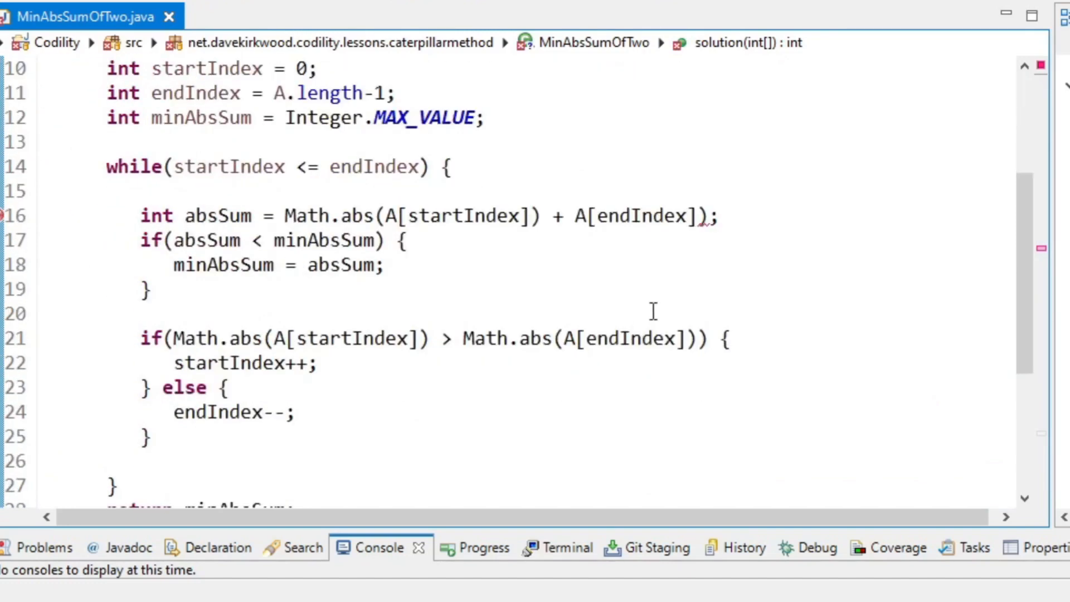
left_click(720, 216)
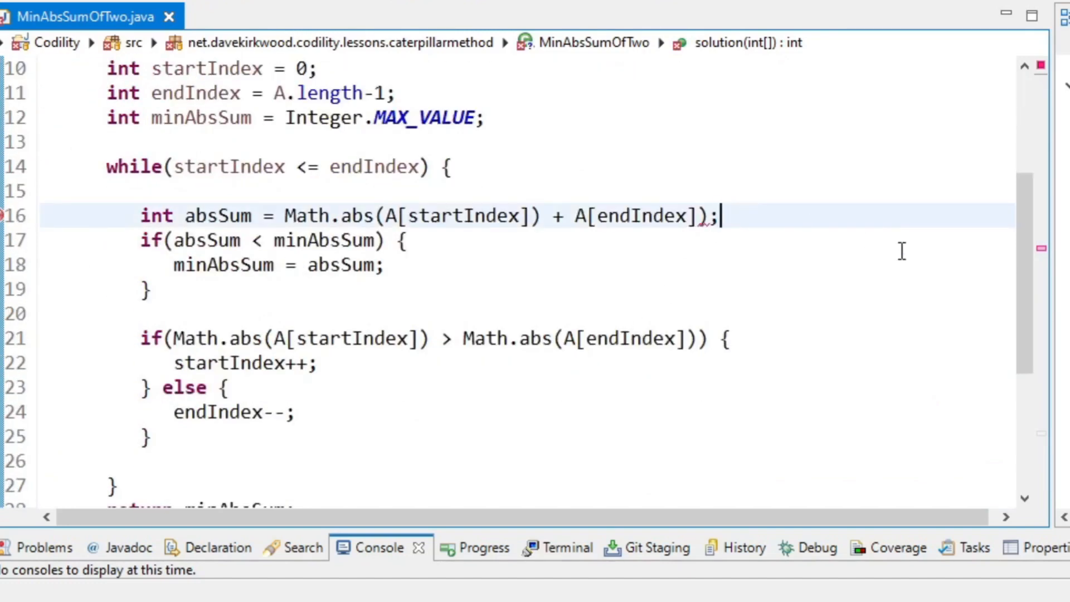
double_click(635, 215)
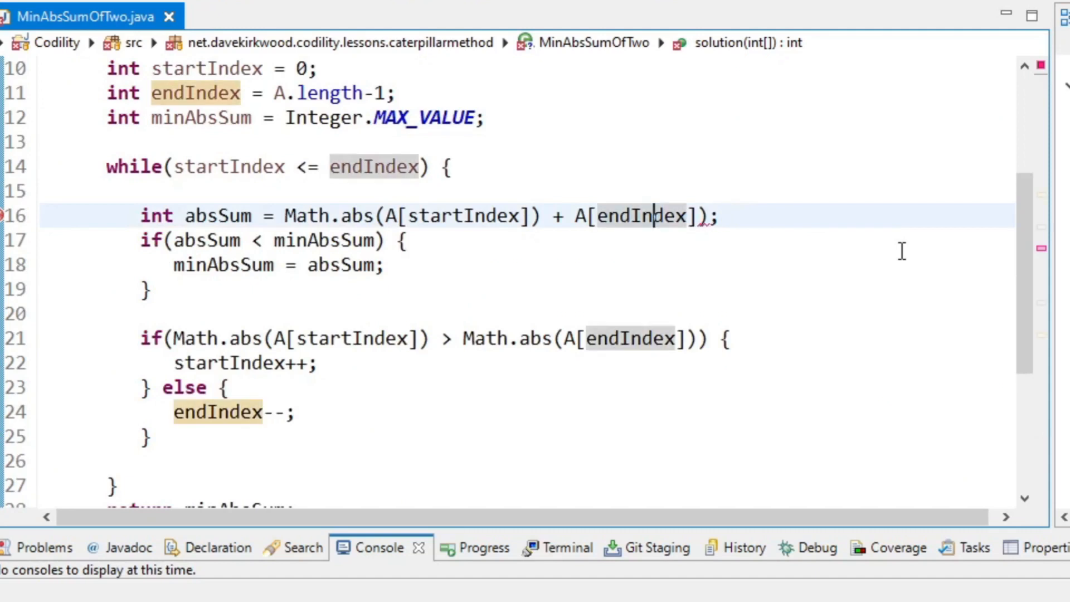
left_click(407, 216)
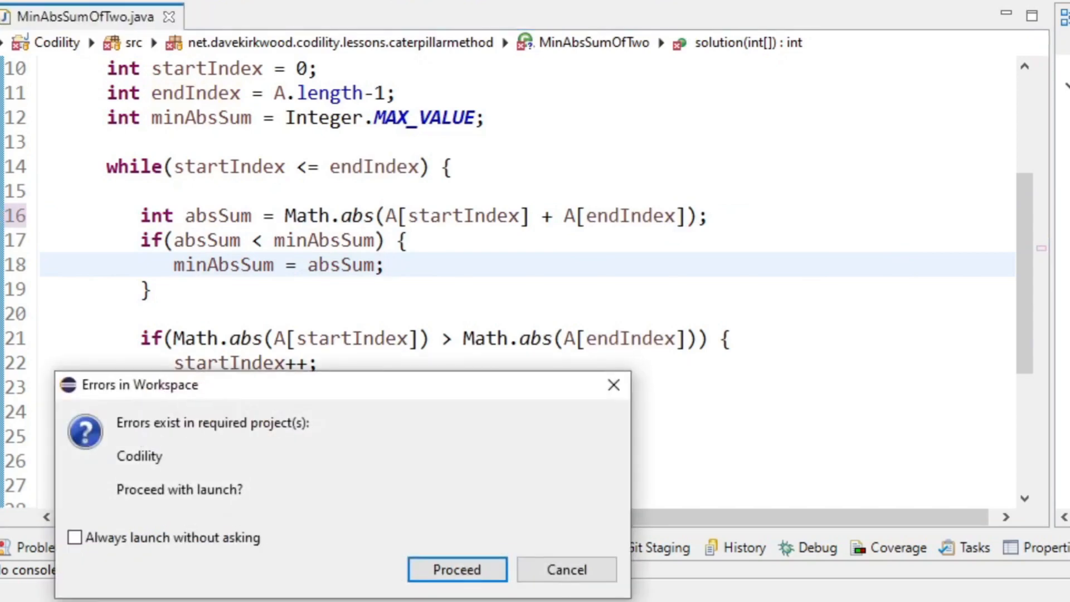
- Run despite workspace errors, getting 3, then change the test array to { 1, 4, -3 }
left_click(456, 569)
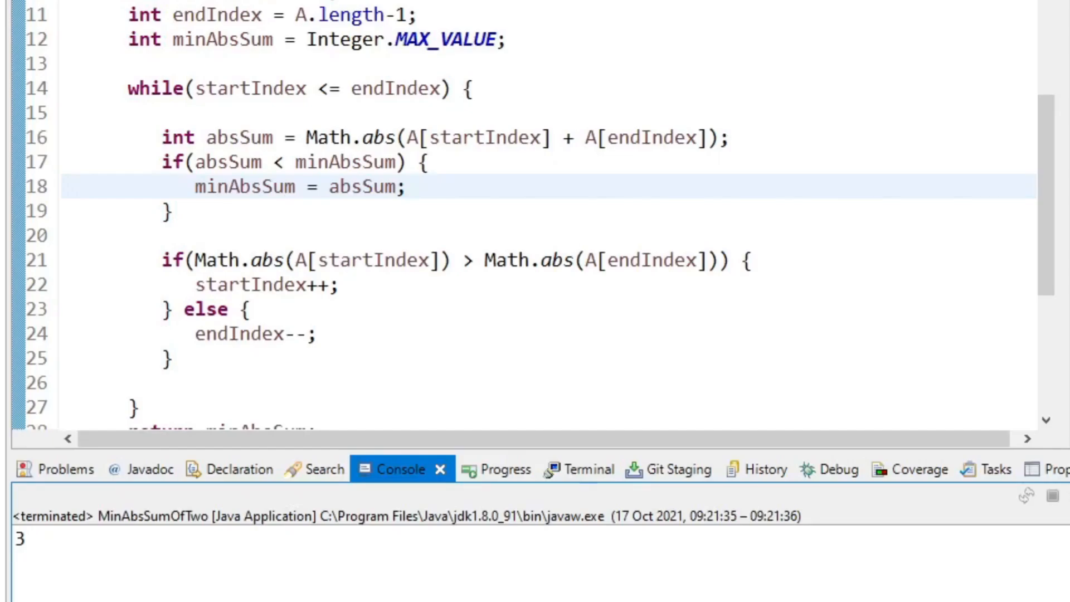
mouse_move(393, 394)
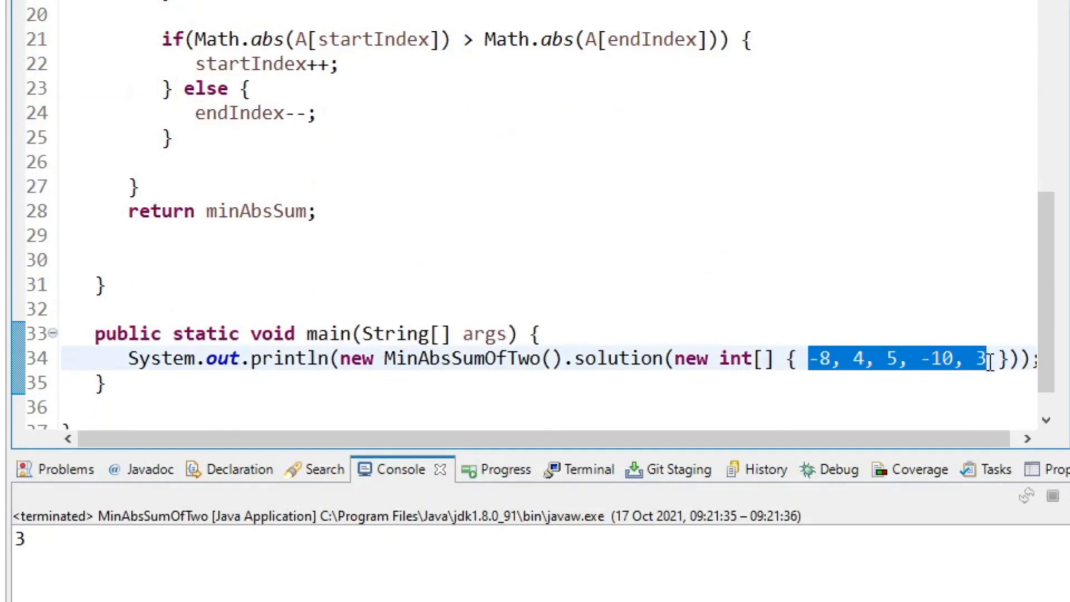
type("1, 4,")
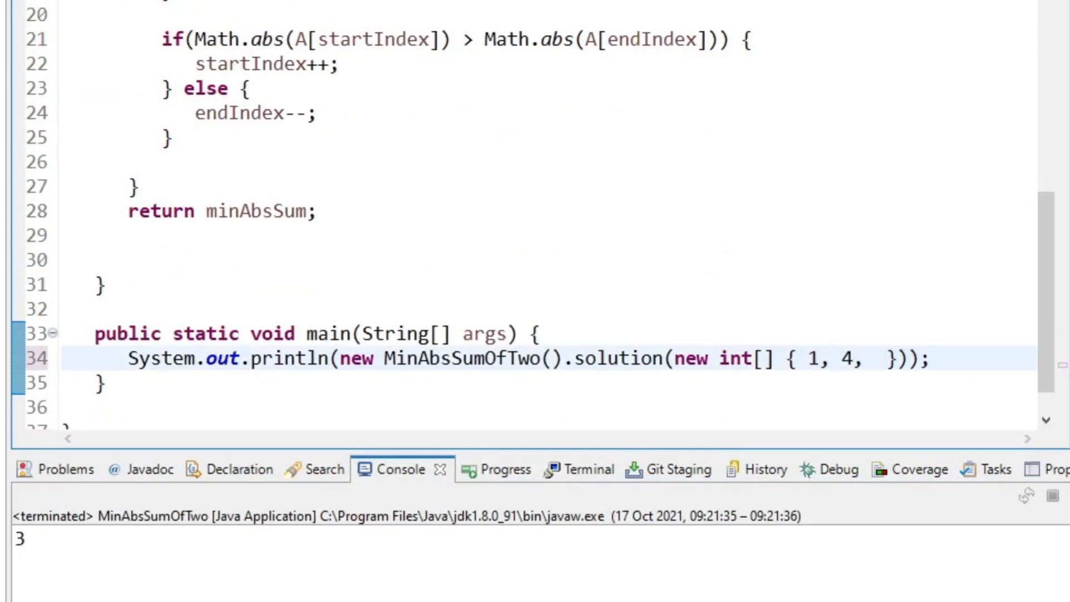
type("-3")
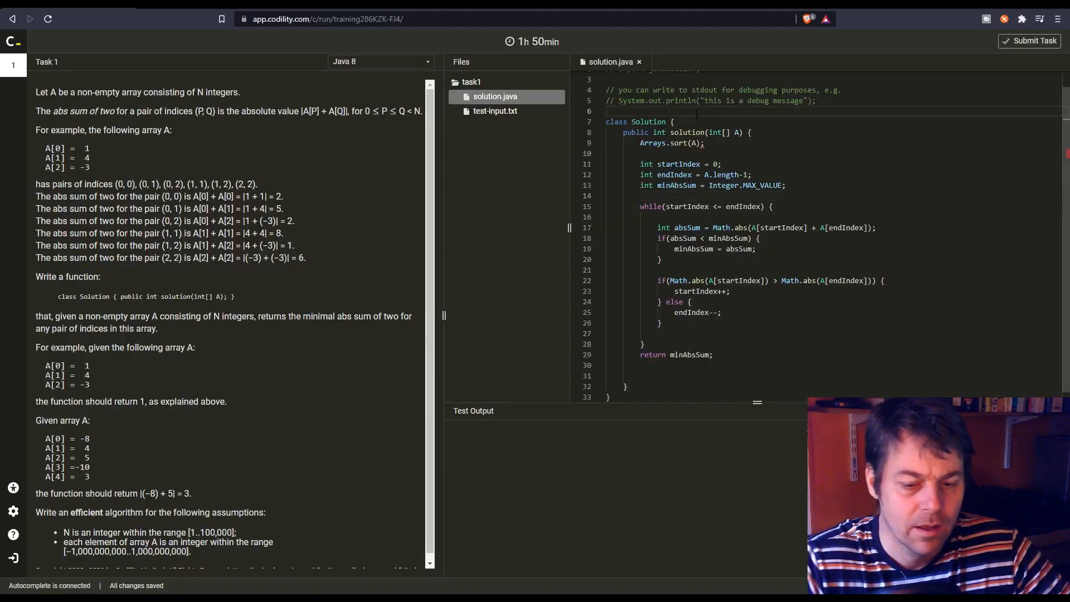
- Add import java.util.Arrays; at the top of Codility's solution.java
type("import java.util.Arrays;")
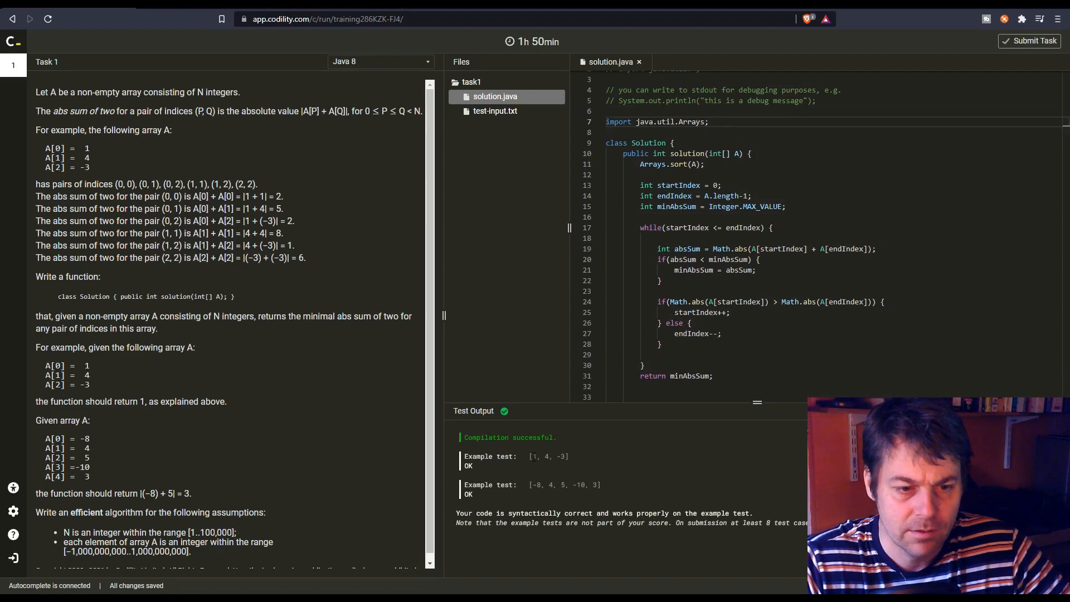
mouse_move(1007, 58)
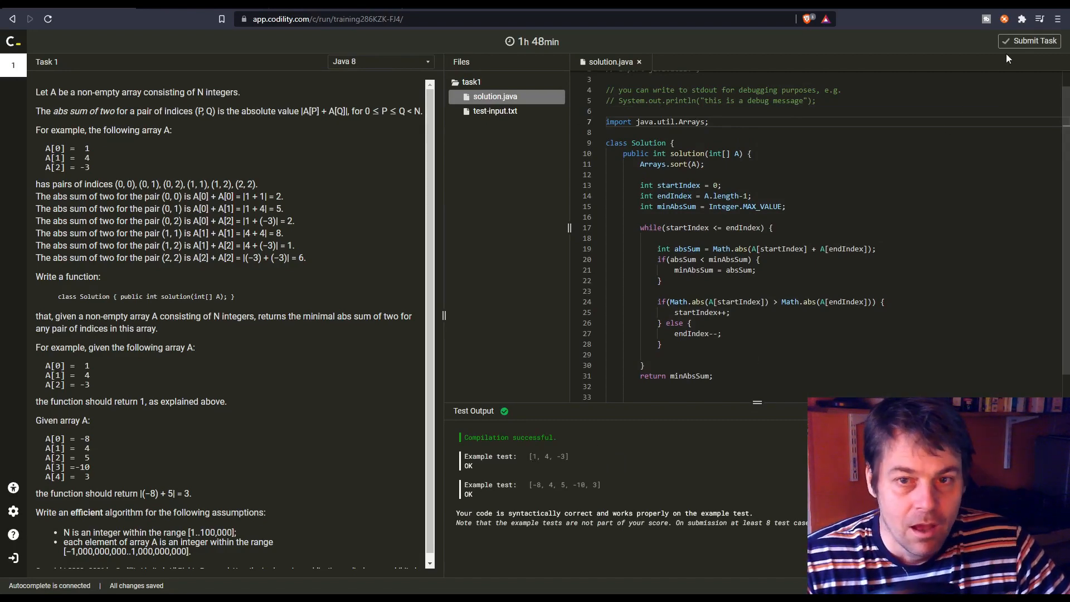
- Submit the MinAbsSumOfTwo solution and confirm the submission
left_click(1032, 40)
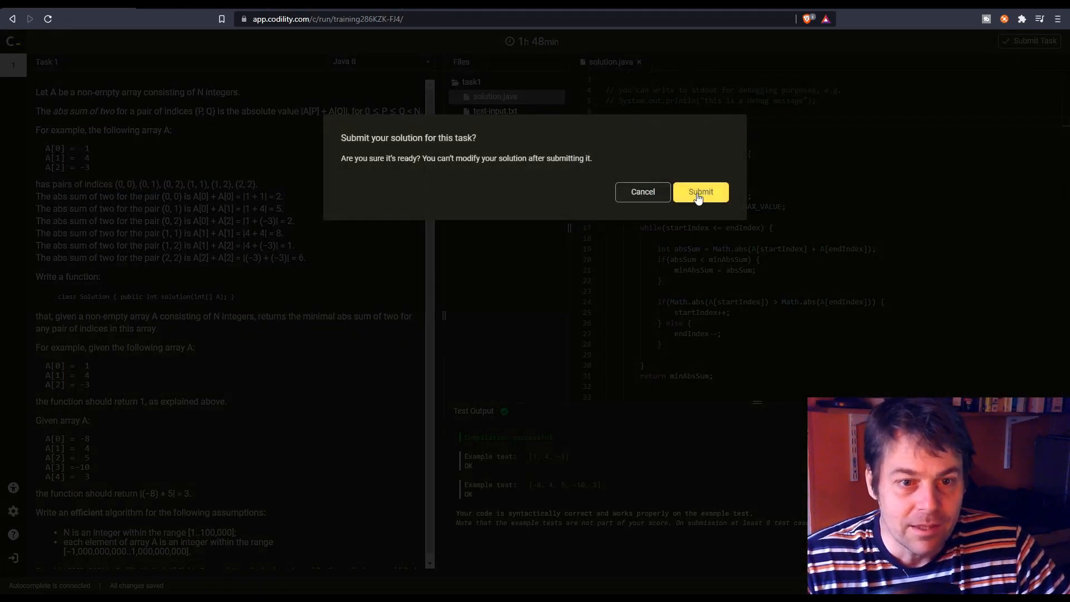
left_click(700, 191)
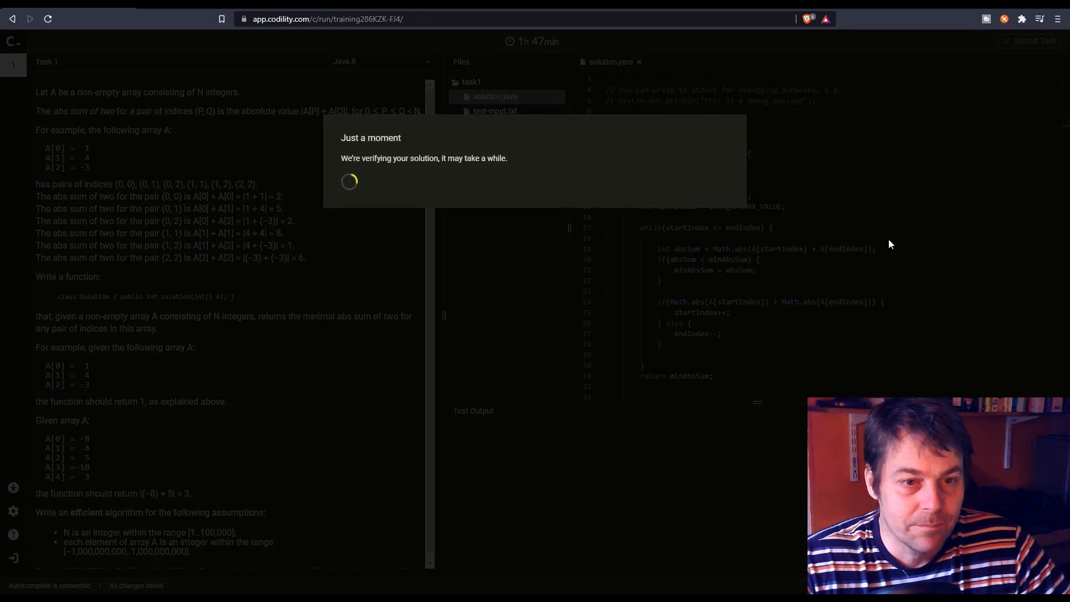